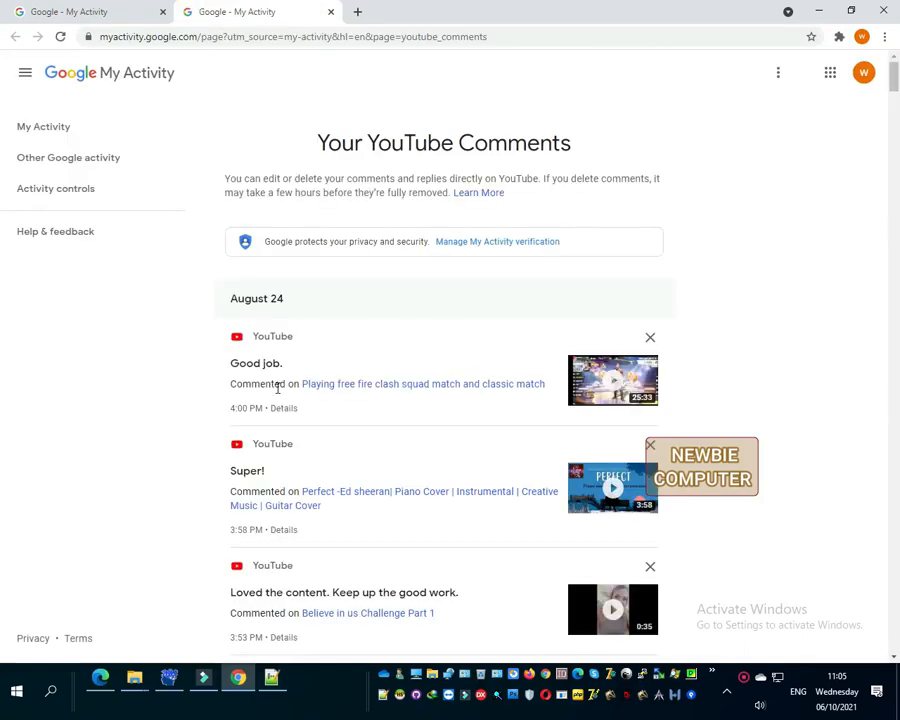
mouse_move(260, 340)
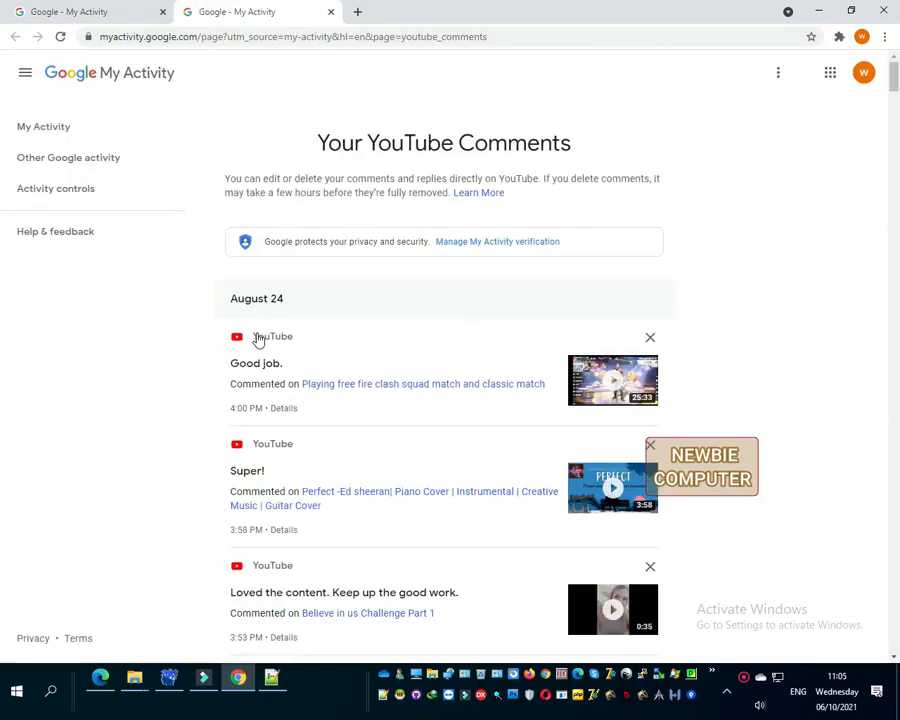
Delete the August 24 comments one by one, from 'Good job.' through 'Wow! I loved it.'.
click(650, 336)
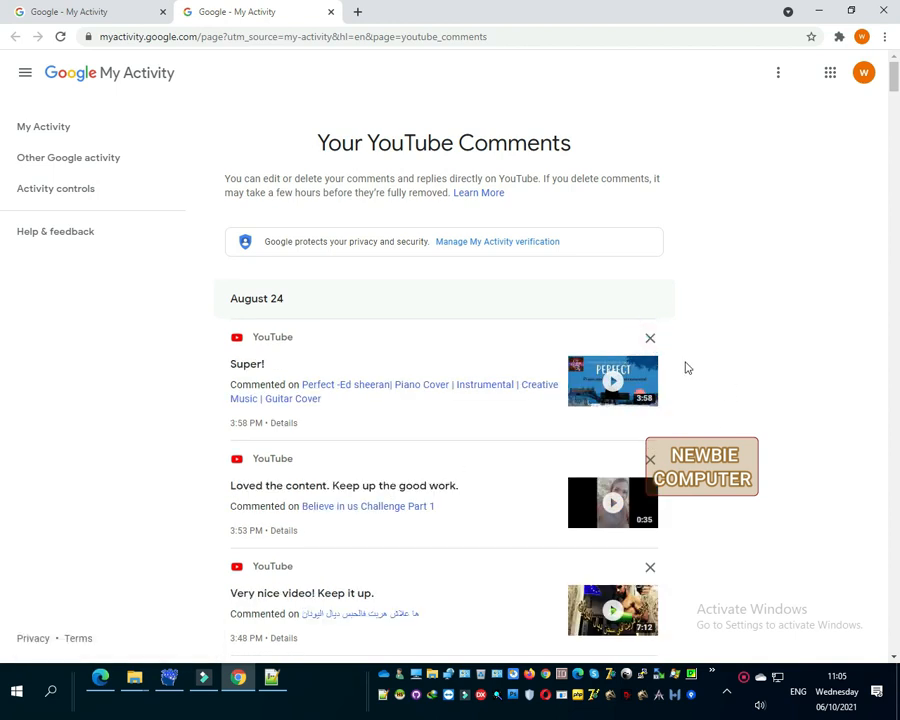
click(650, 338)
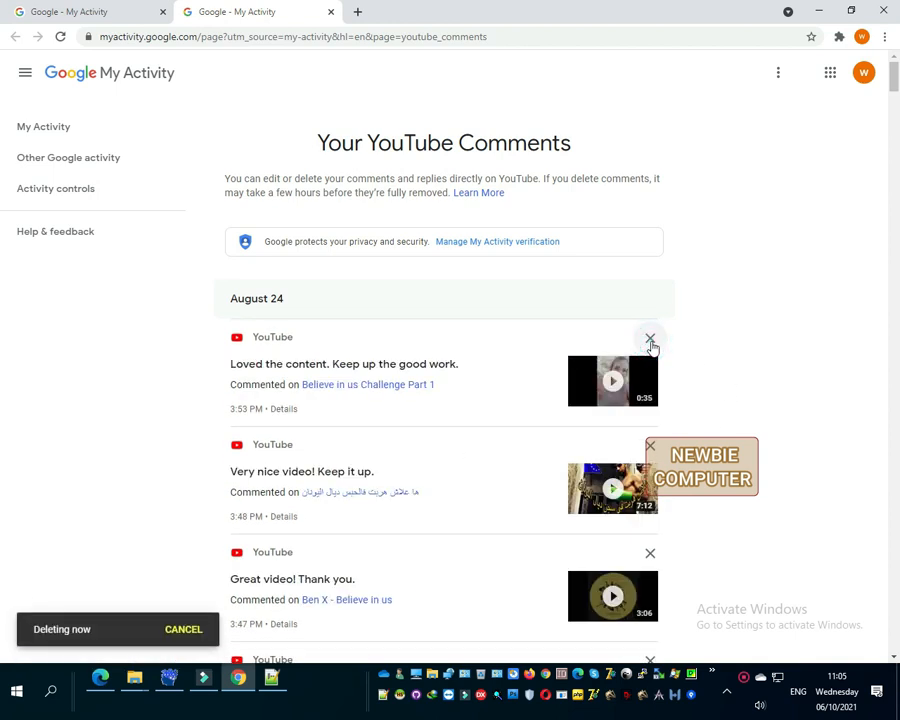
click(650, 338)
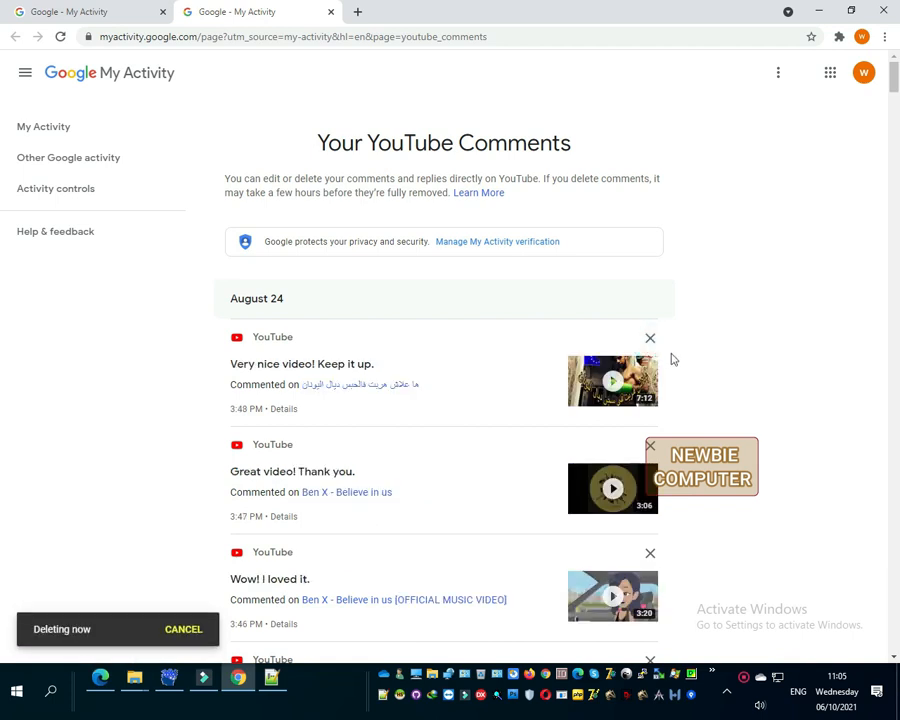
click(650, 336)
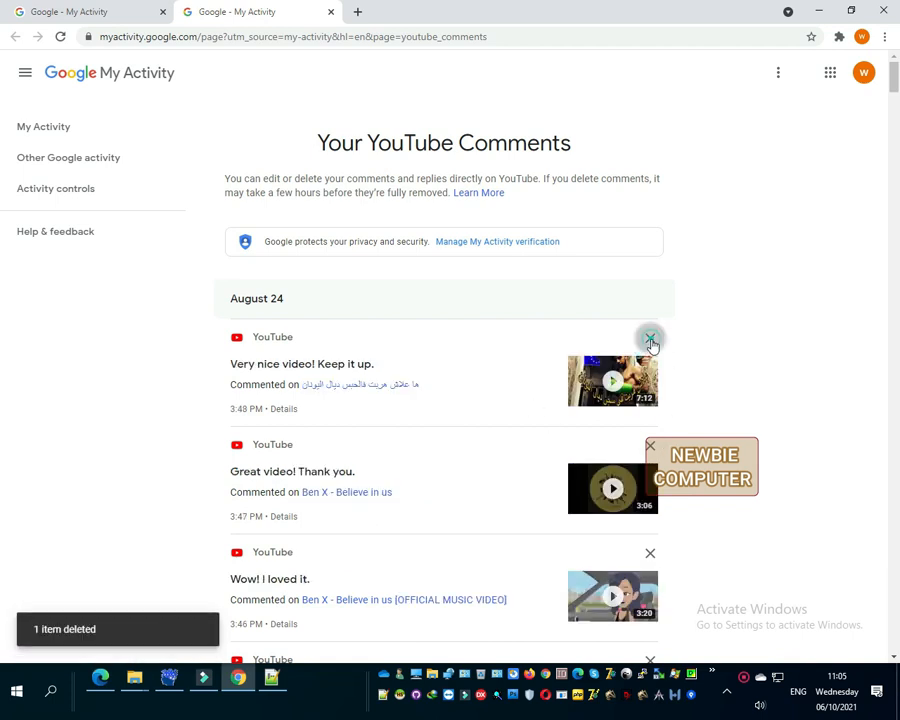
click(650, 338)
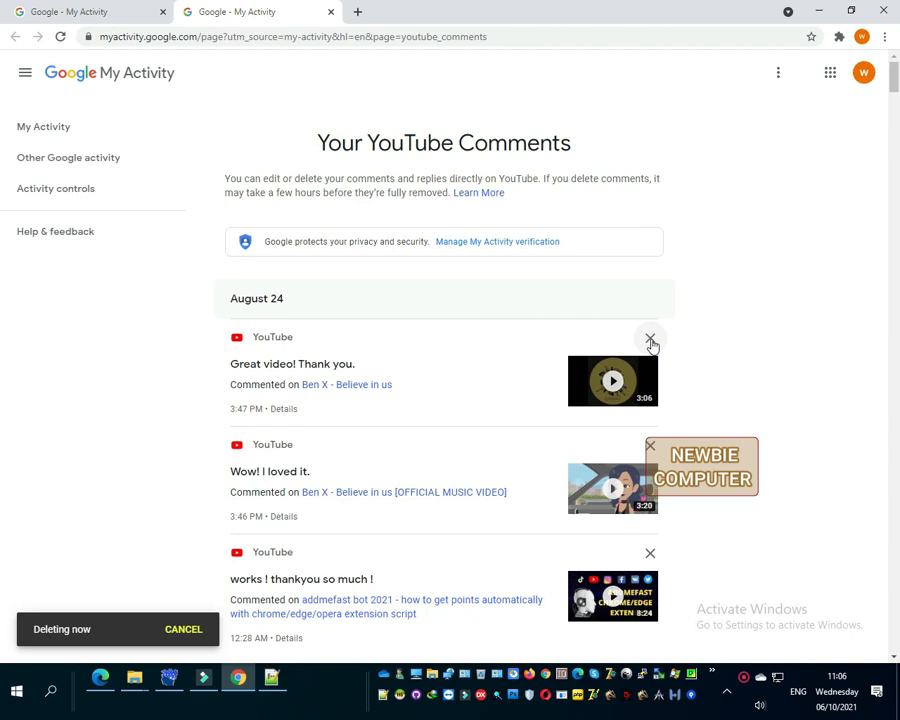
click(650, 340)
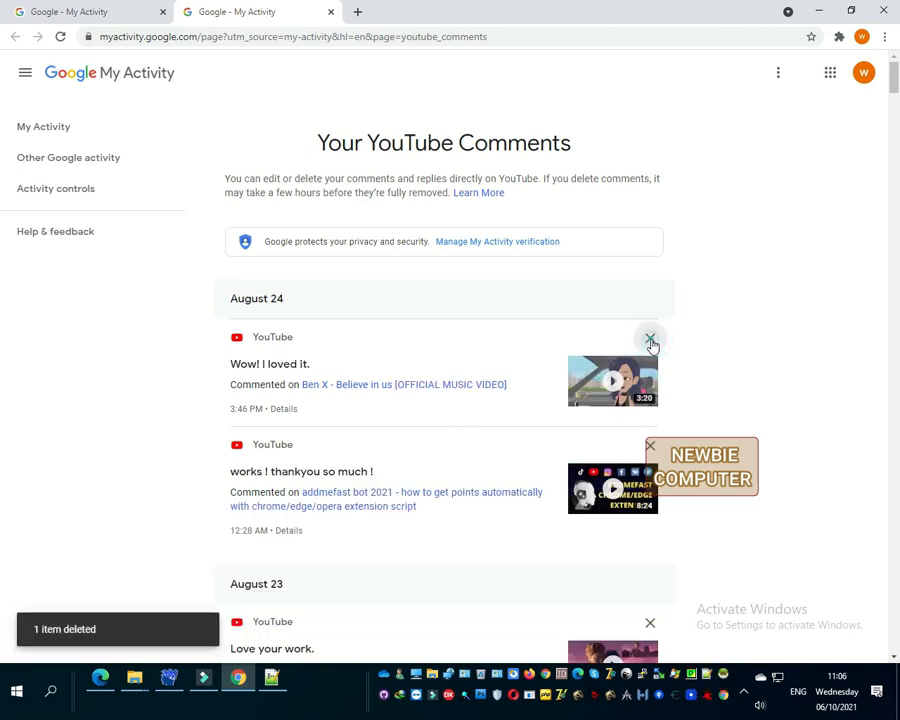
click(650, 336)
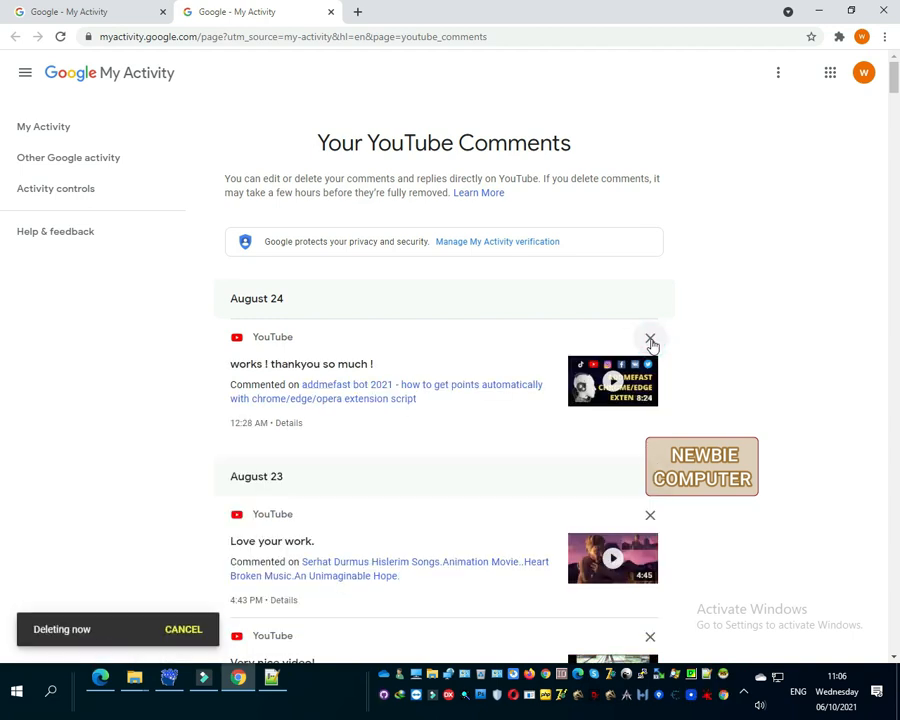
Delete the first six August 23 comments from the top of the list.
click(650, 338)
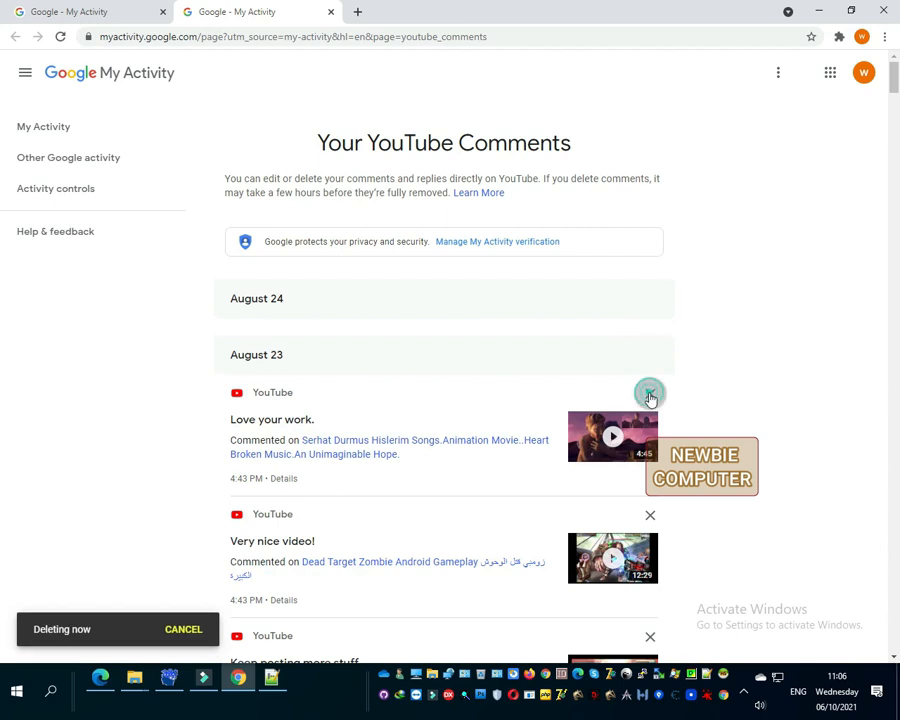
click(650, 392)
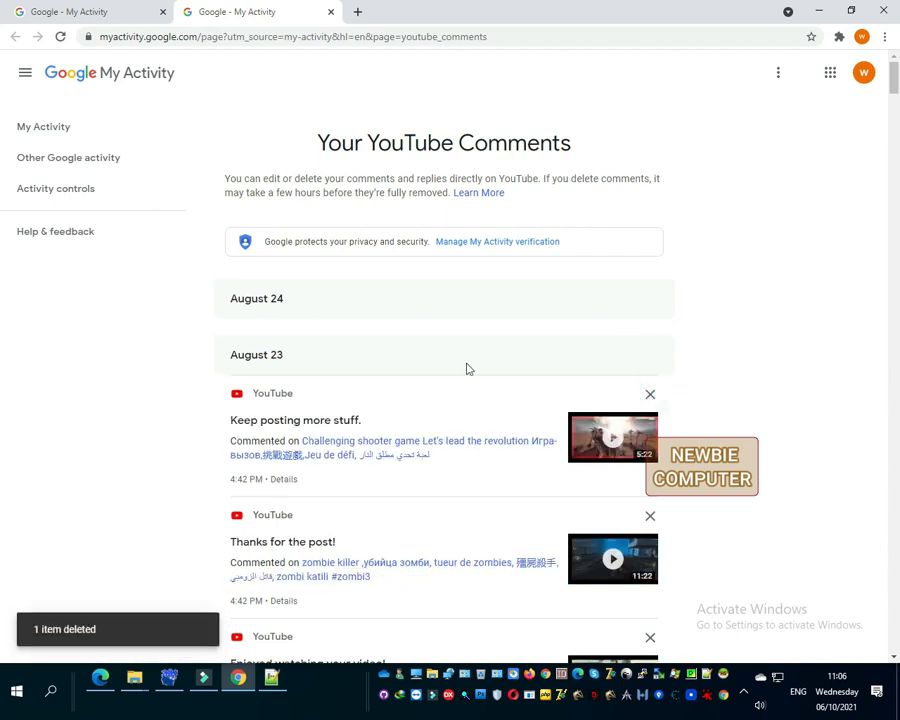
click(650, 394)
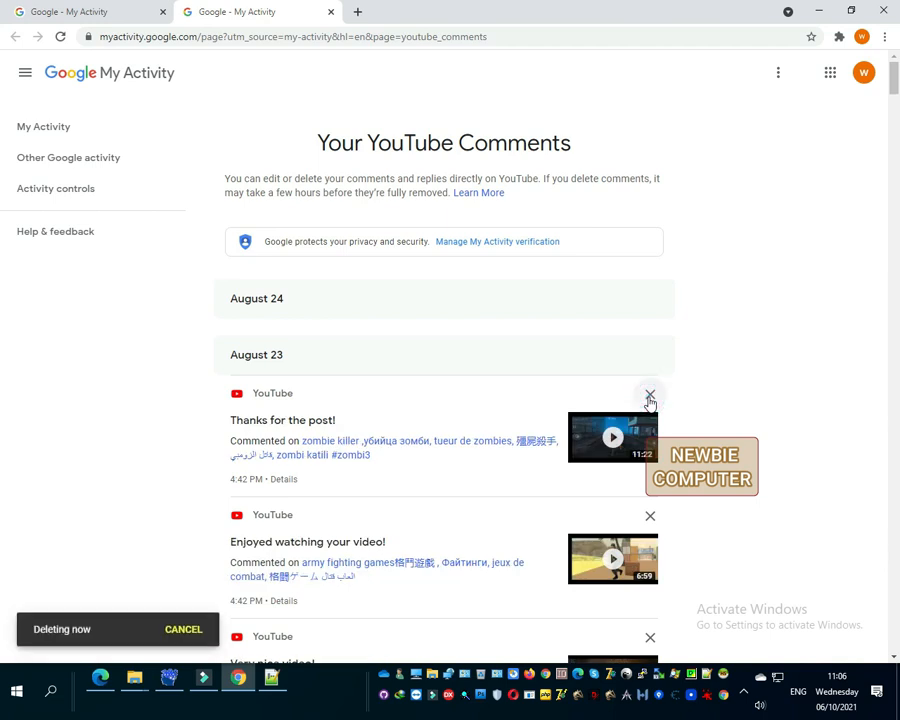
click(650, 396)
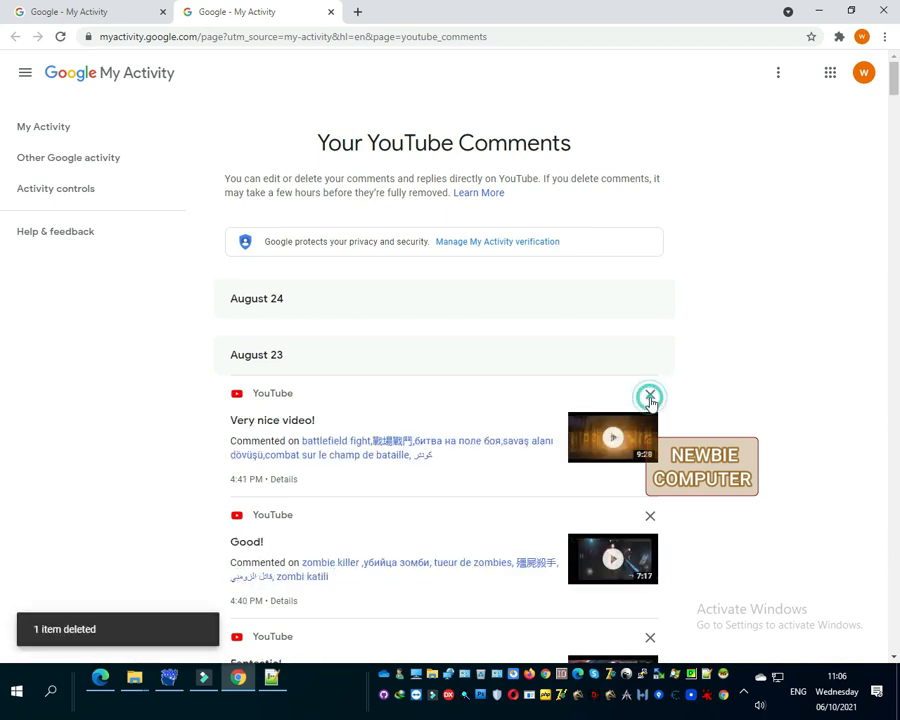
click(650, 396)
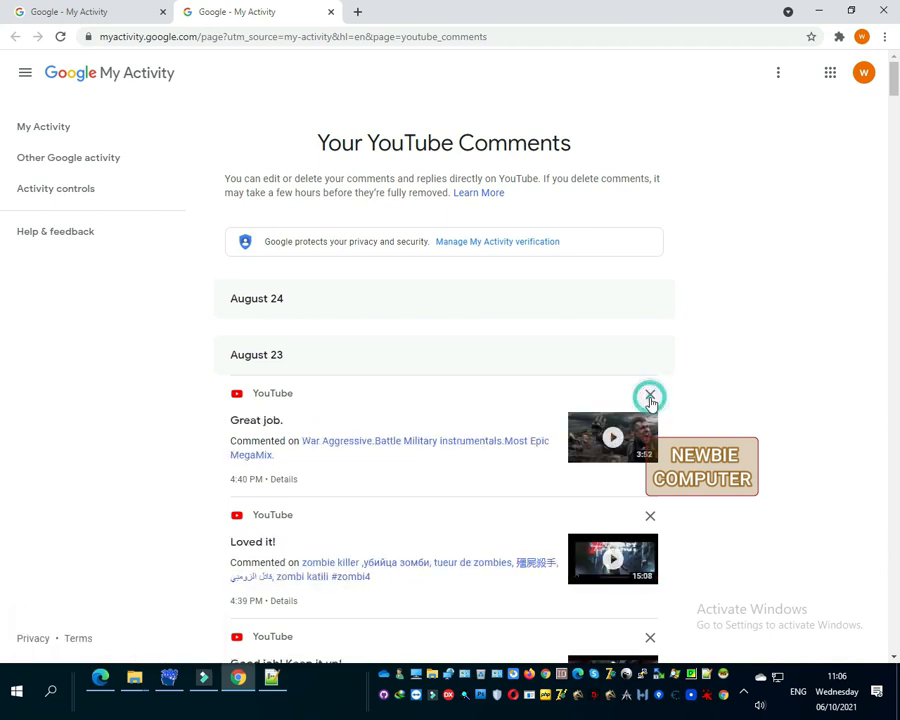
click(648, 396)
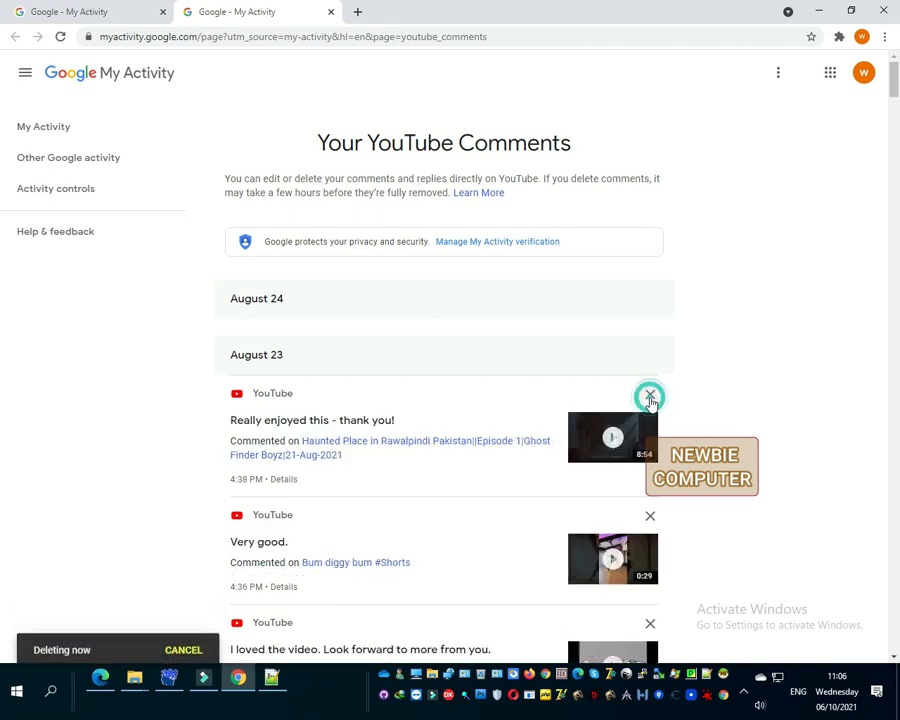
Remove further August 23 comments down the list, including 'Incredible video!' on a private video.
scroll(down, 3)
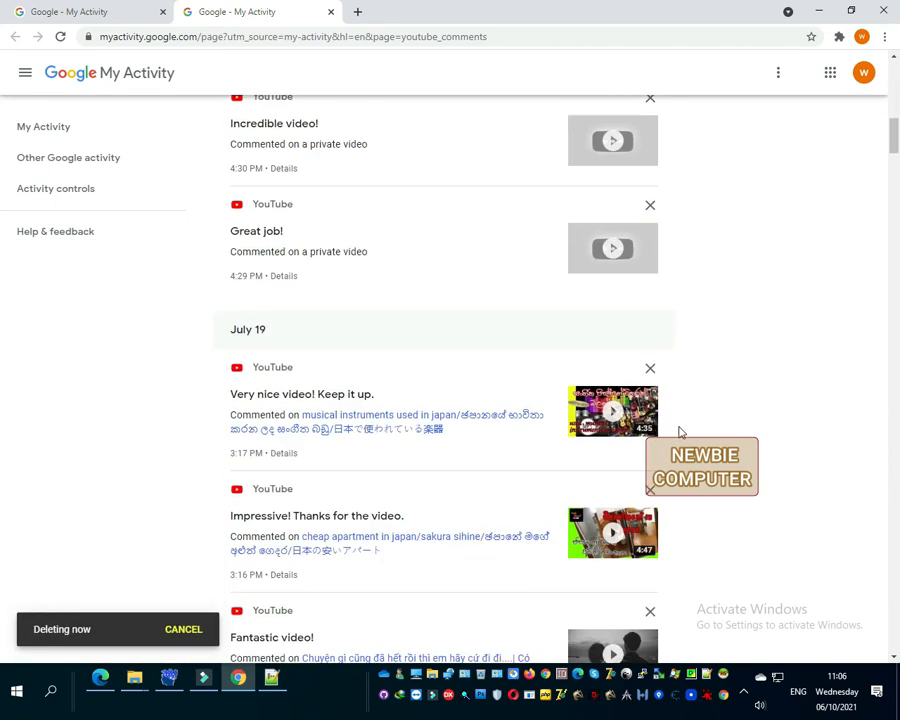
click(650, 204)
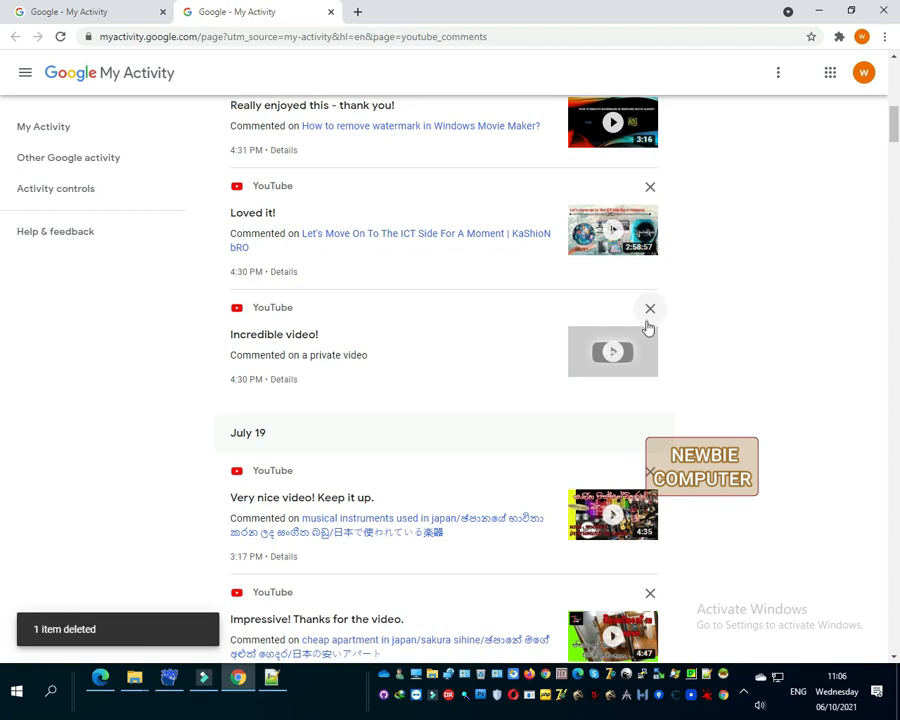
click(650, 308)
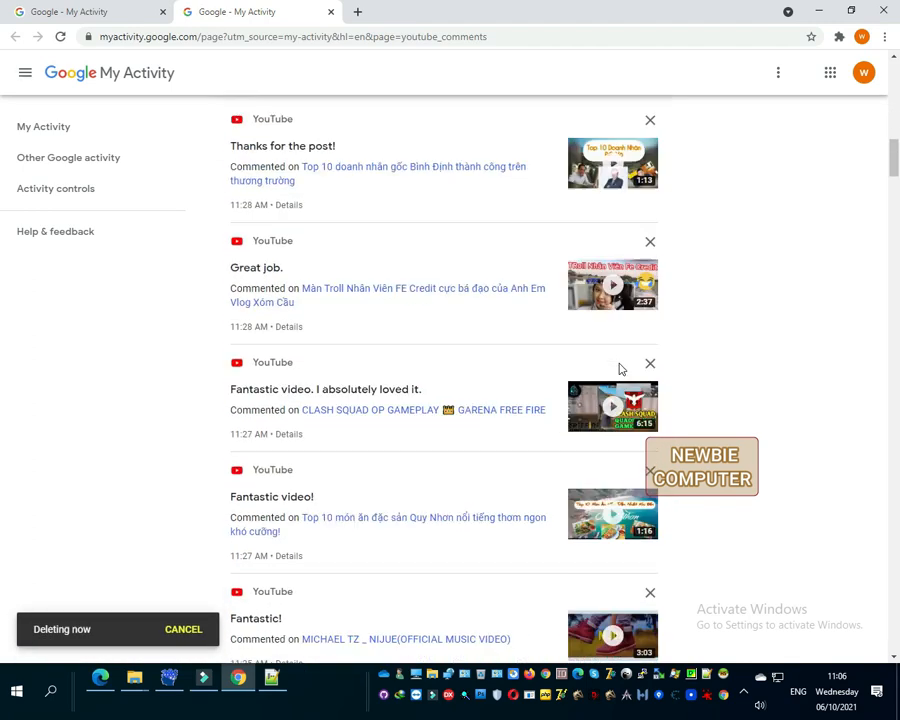
scroll(down, 3)
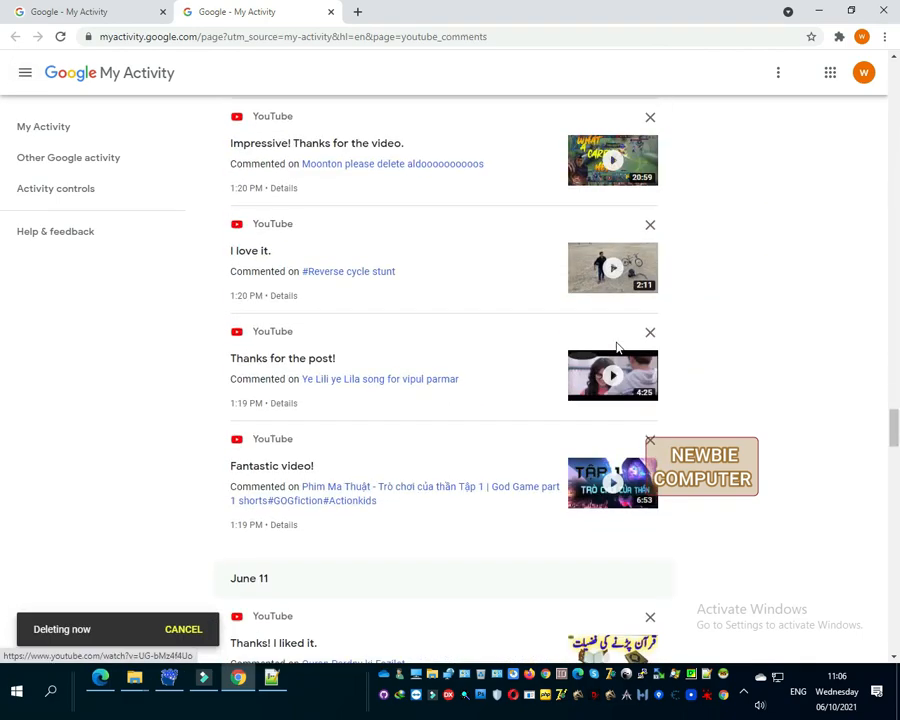
scroll(down, 3)
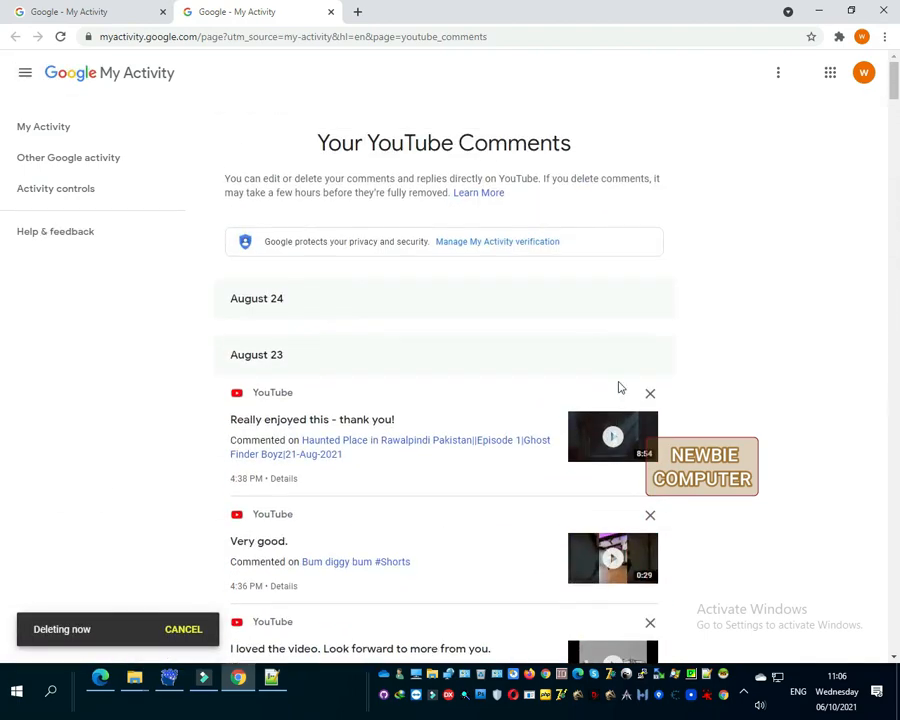
click(650, 392)
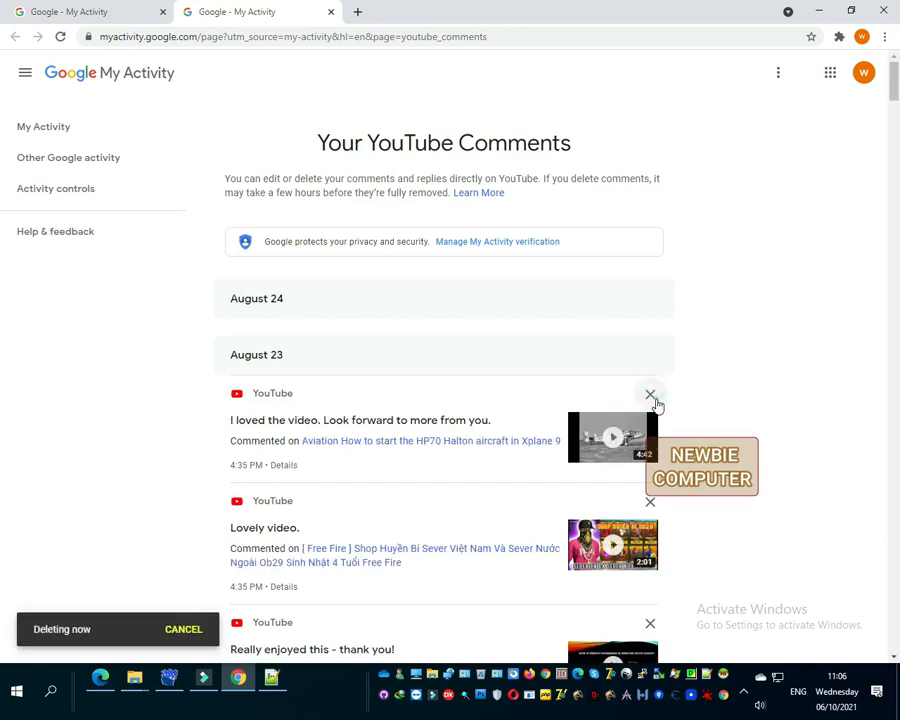
click(650, 392)
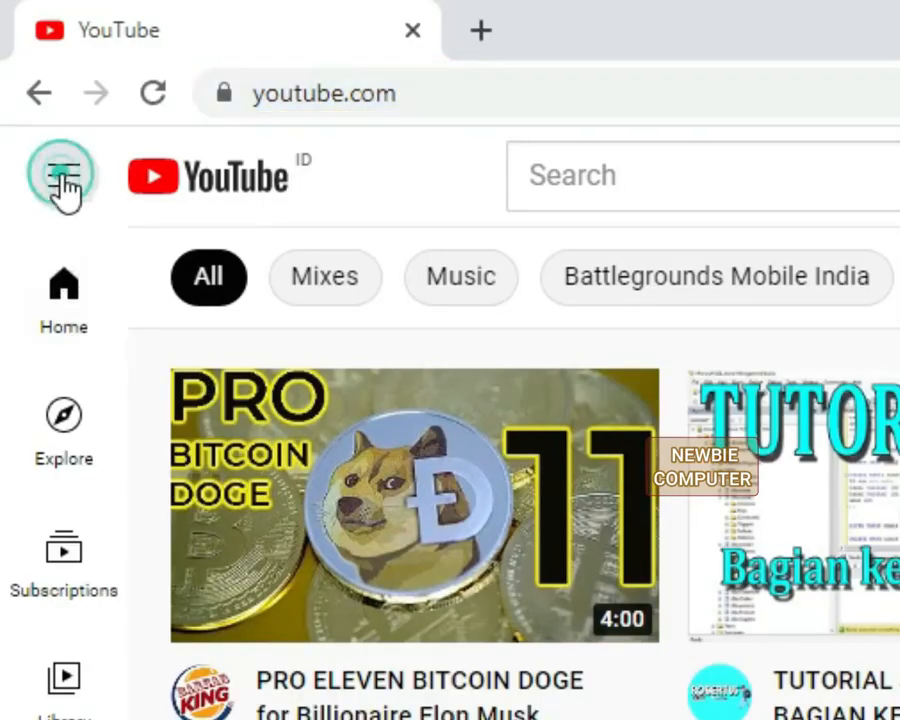
Reach Advanced settings from the YouTube menu and choose Delete channel.
click(62, 176)
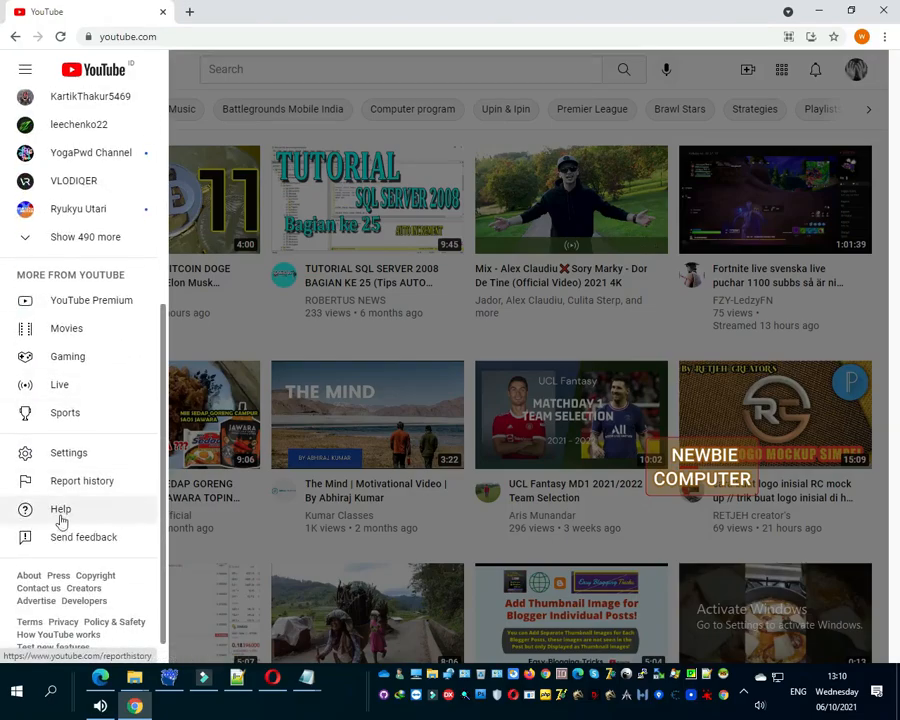
click(68, 452)
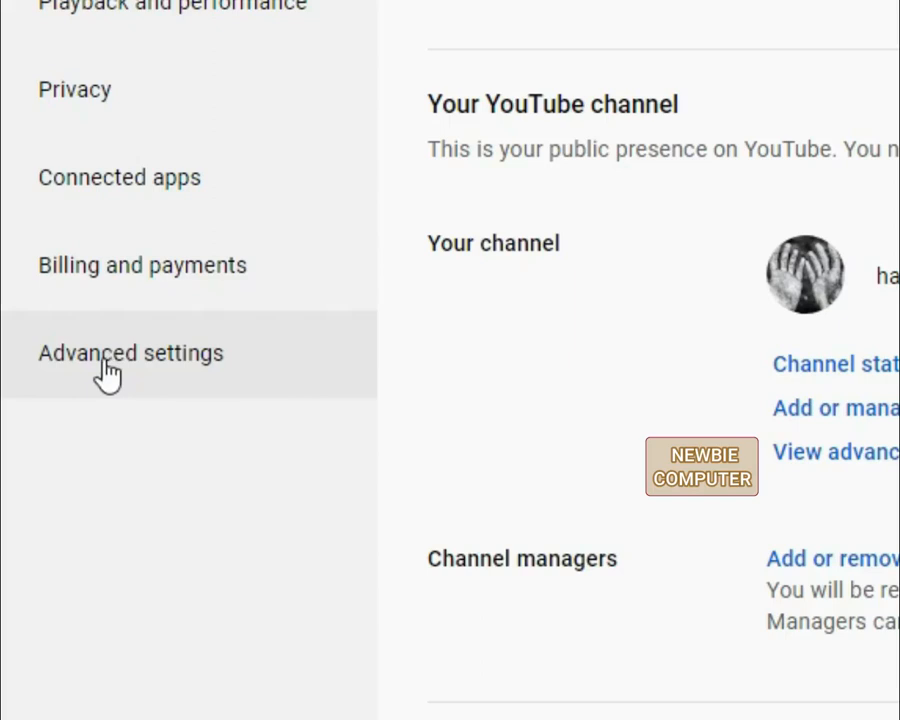
click(132, 352)
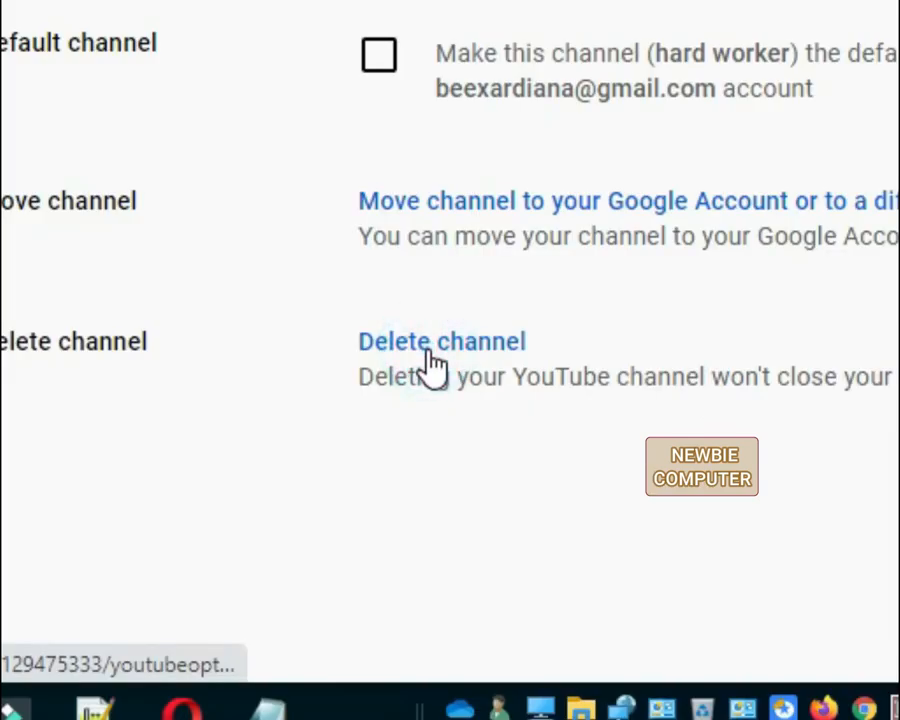
click(440, 340)
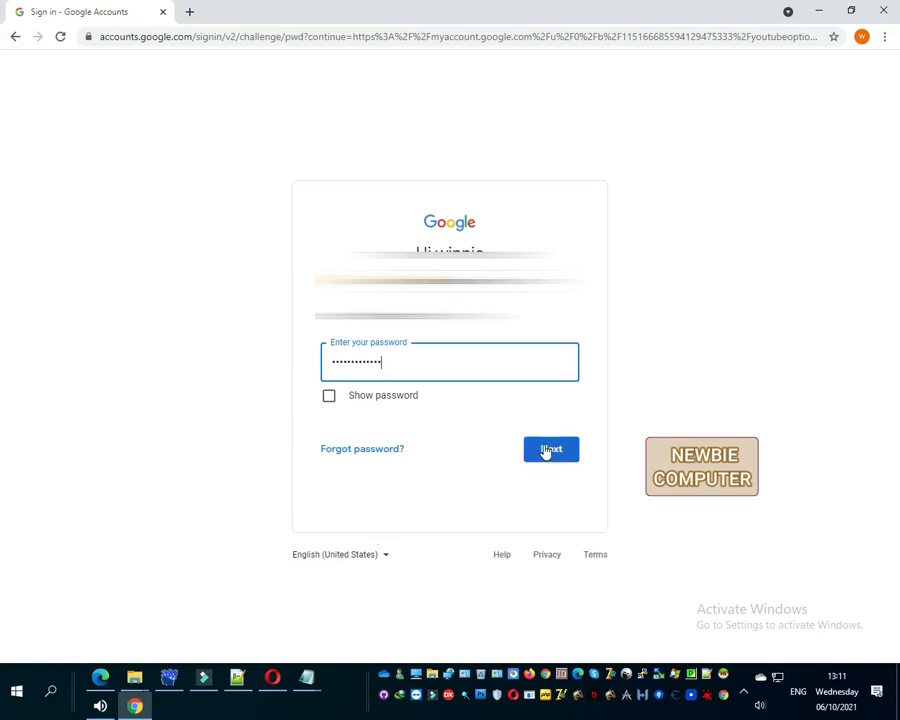
Submit the account password to verify identity for channel removal.
click(550, 448)
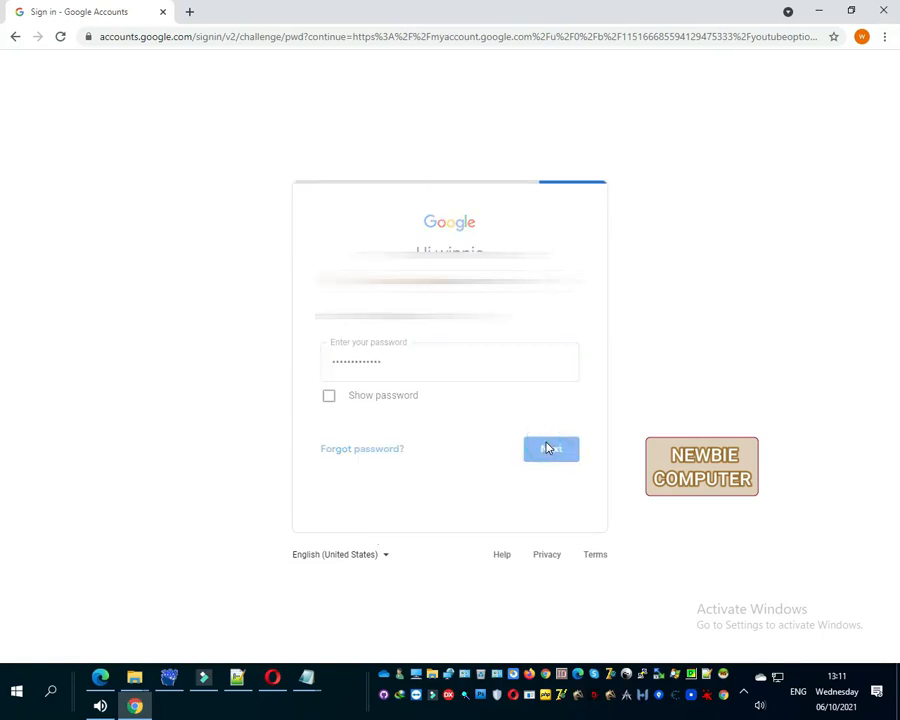
click(550, 448)
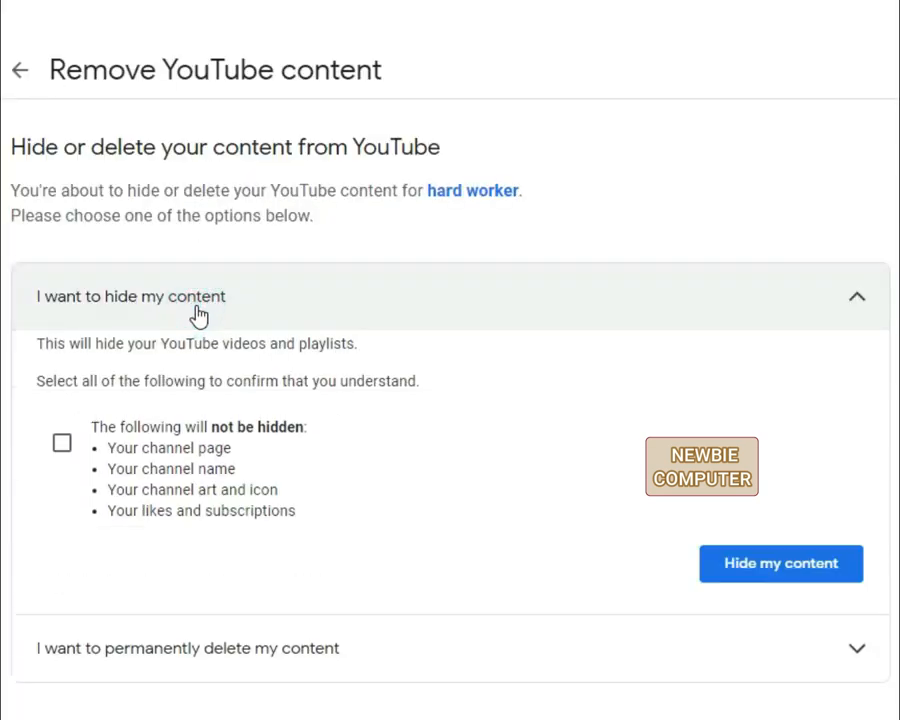
mouse_move(160, 478)
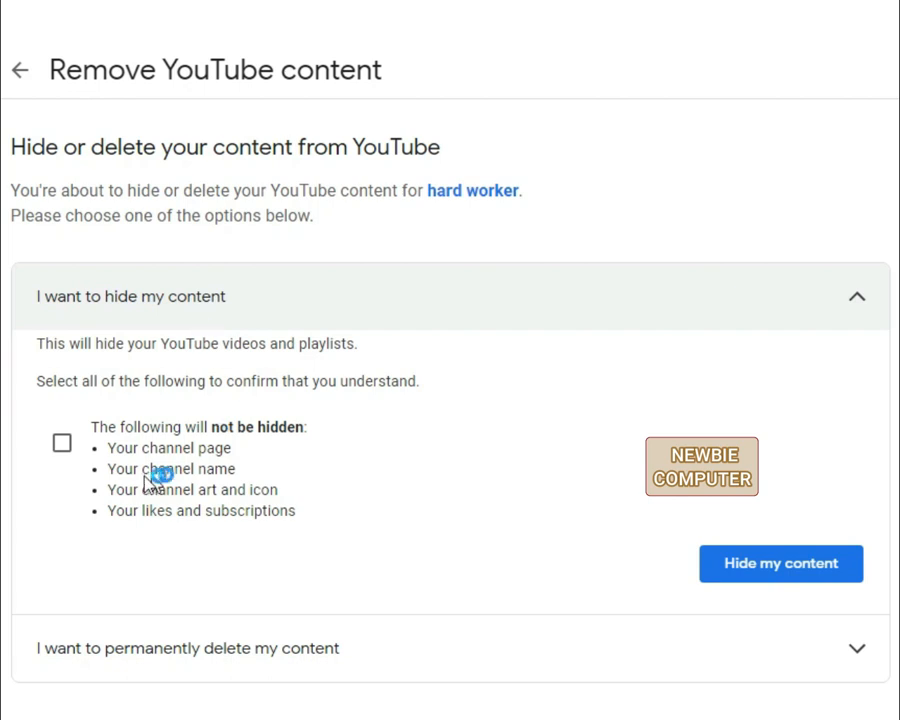
Tick the acknowledgement and confirm 'Hide my content' to make all videos and playlists private.
click(62, 444)
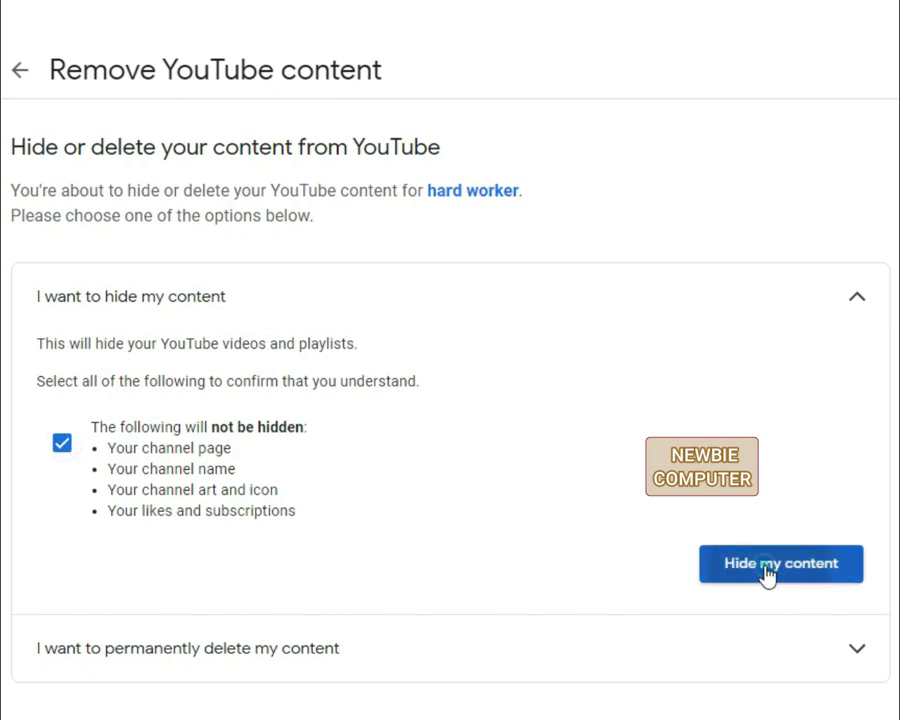
click(780, 564)
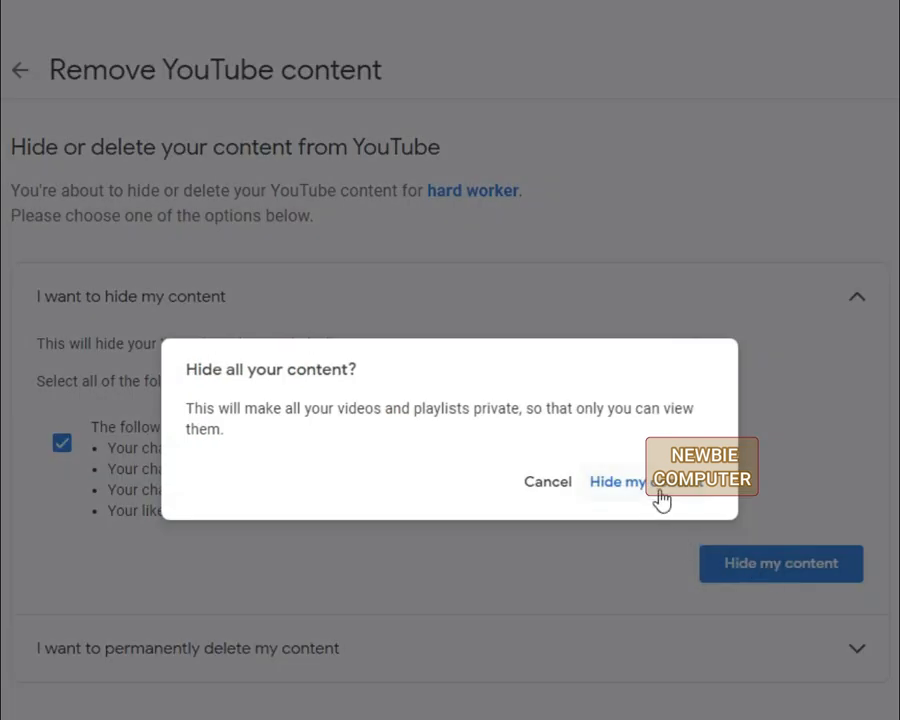
click(548, 480)
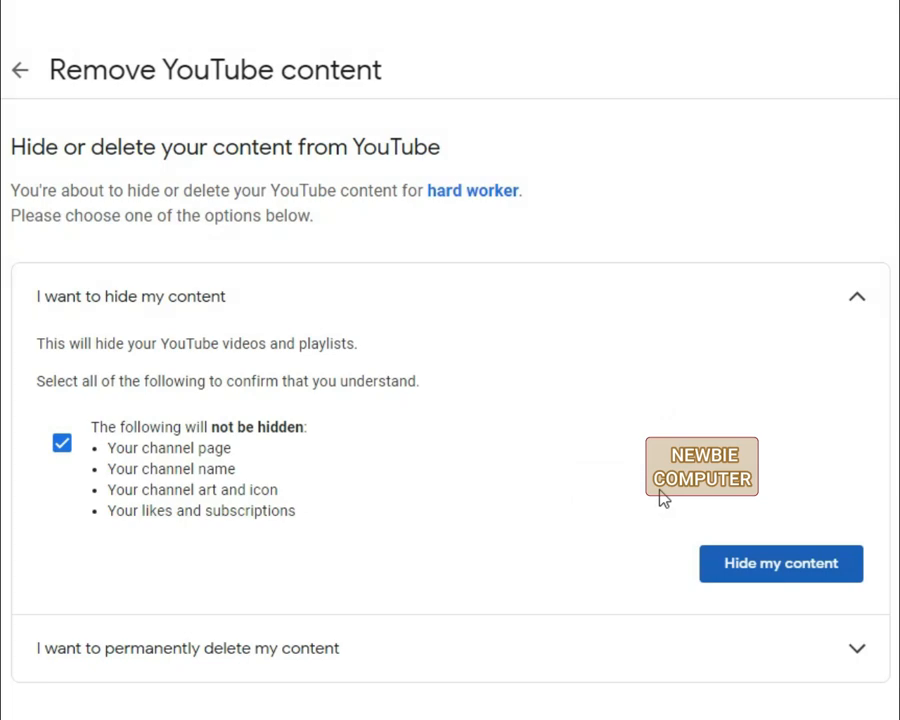
click(780, 564)
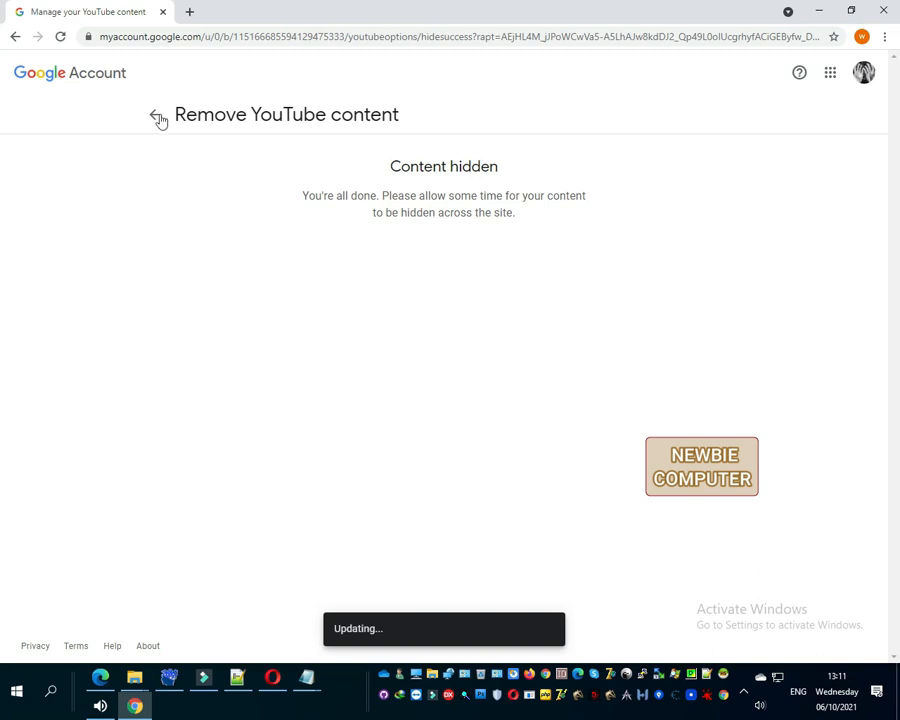
Go back from the content-hidden confirmation to Data & privacy, then head to the address bar.
click(158, 114)
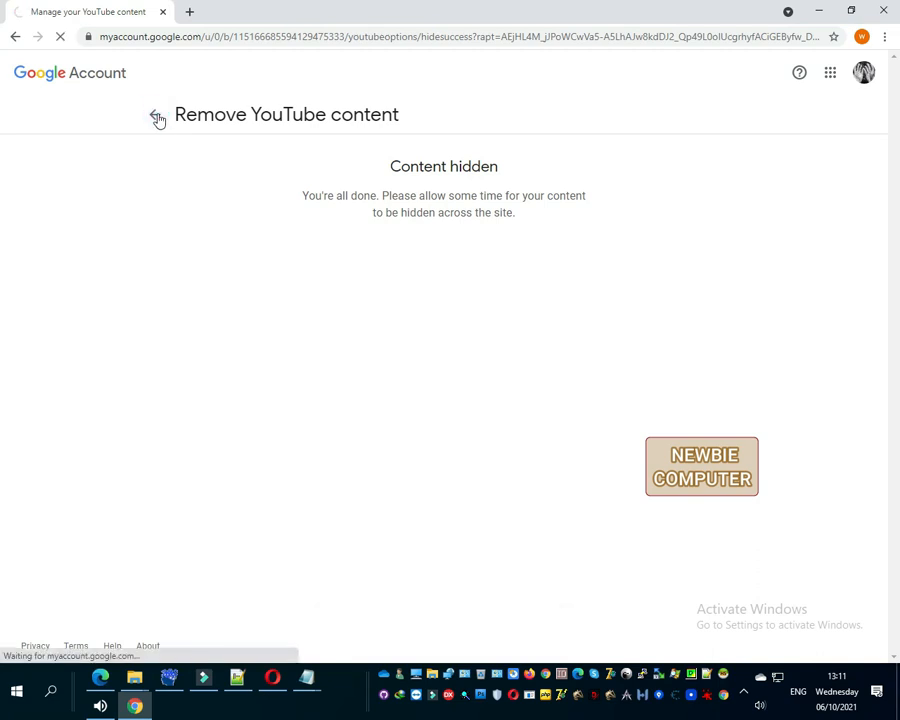
click(156, 120)
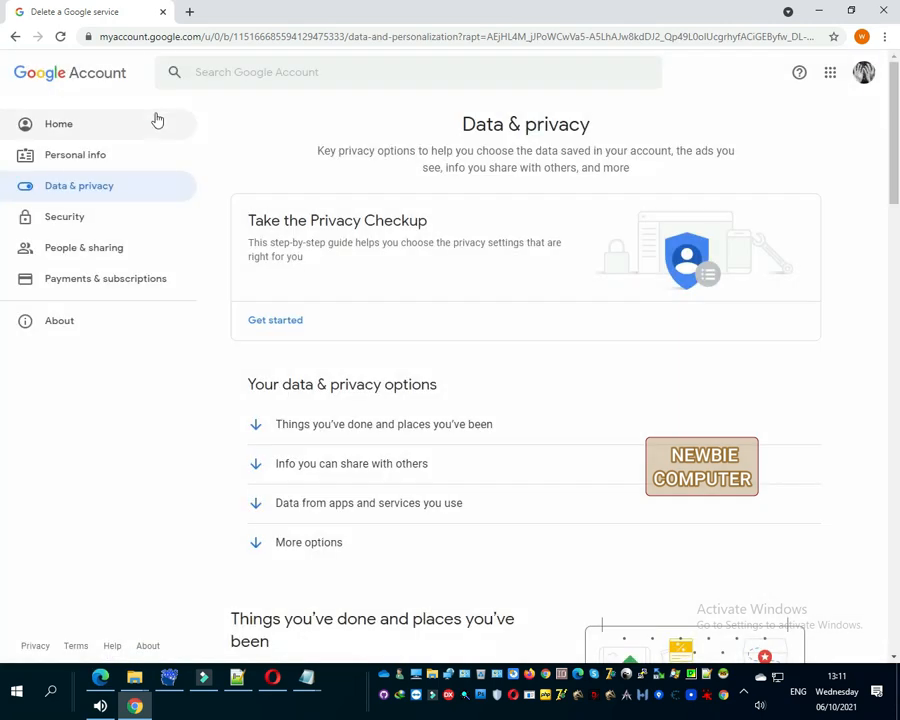
click(450, 36)
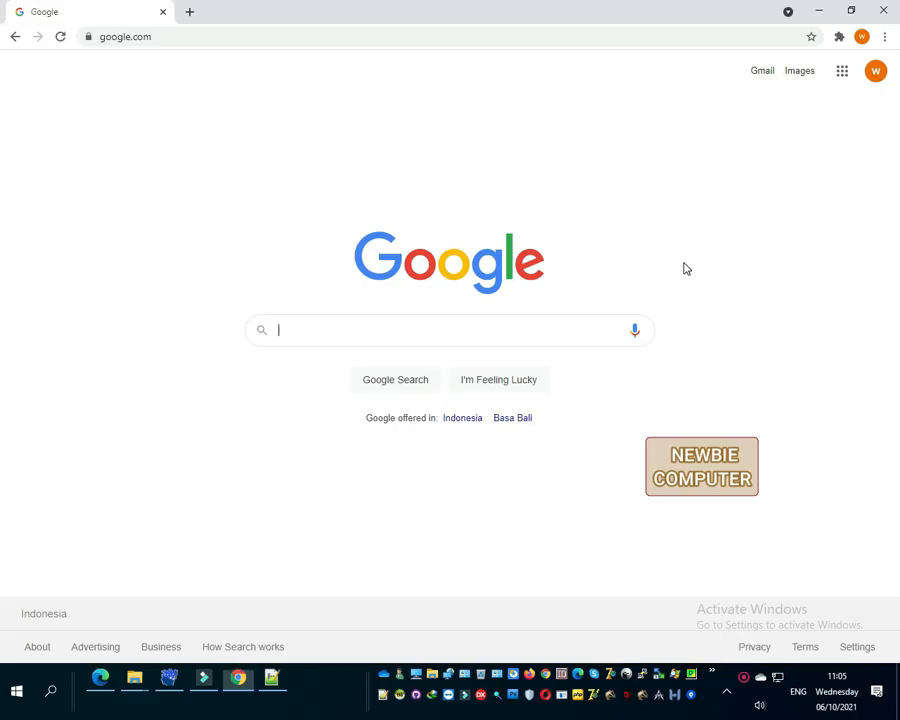
Search 'my activity' from the address bar and open 'Welcome to My Activity - Google'.
text(mya)
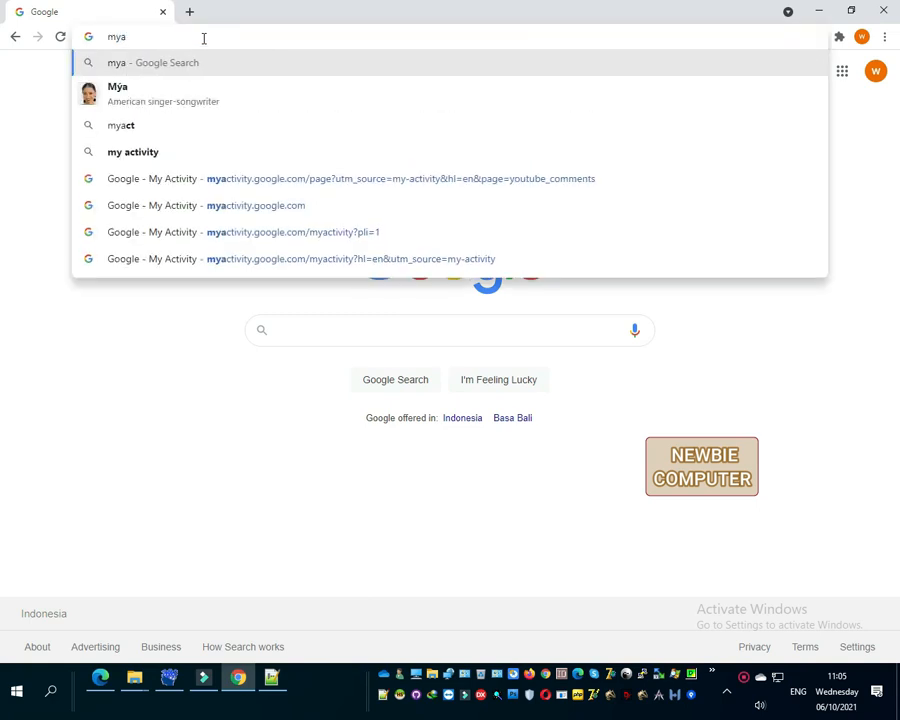
click(132, 152)
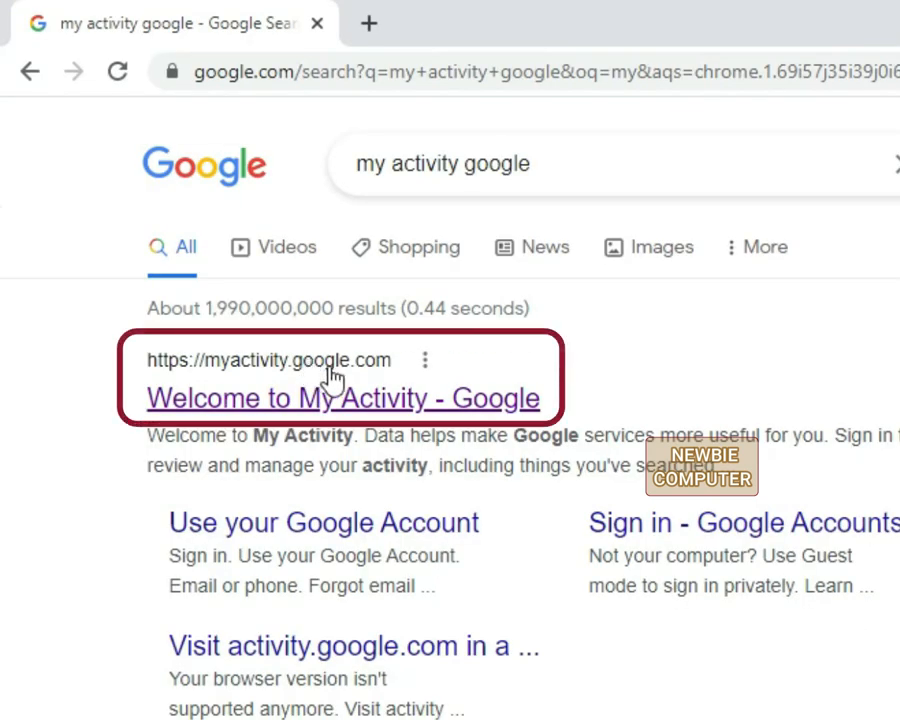
click(344, 398)
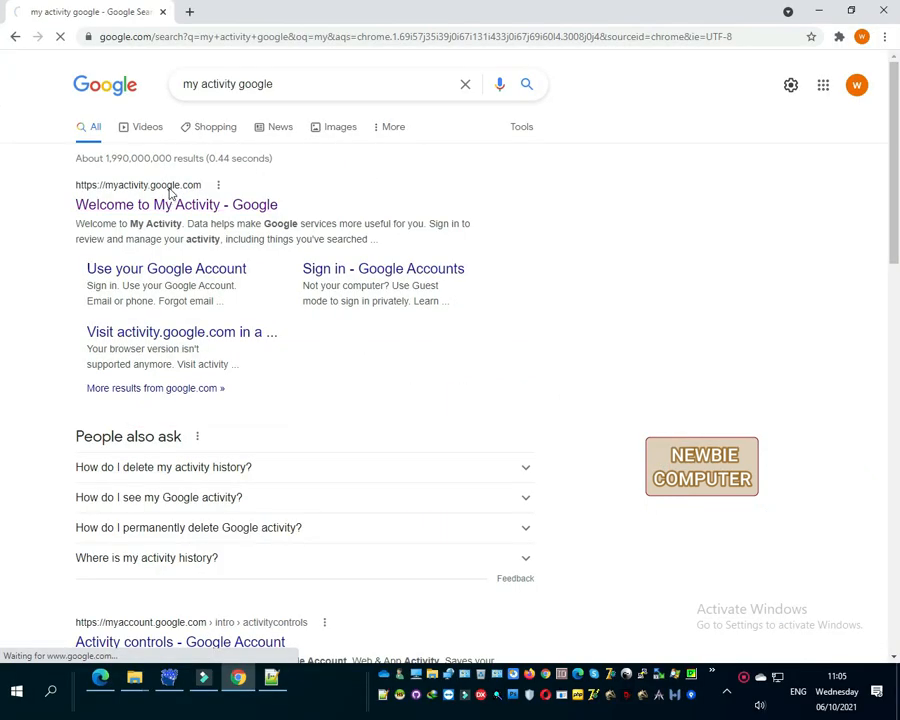
click(176, 204)
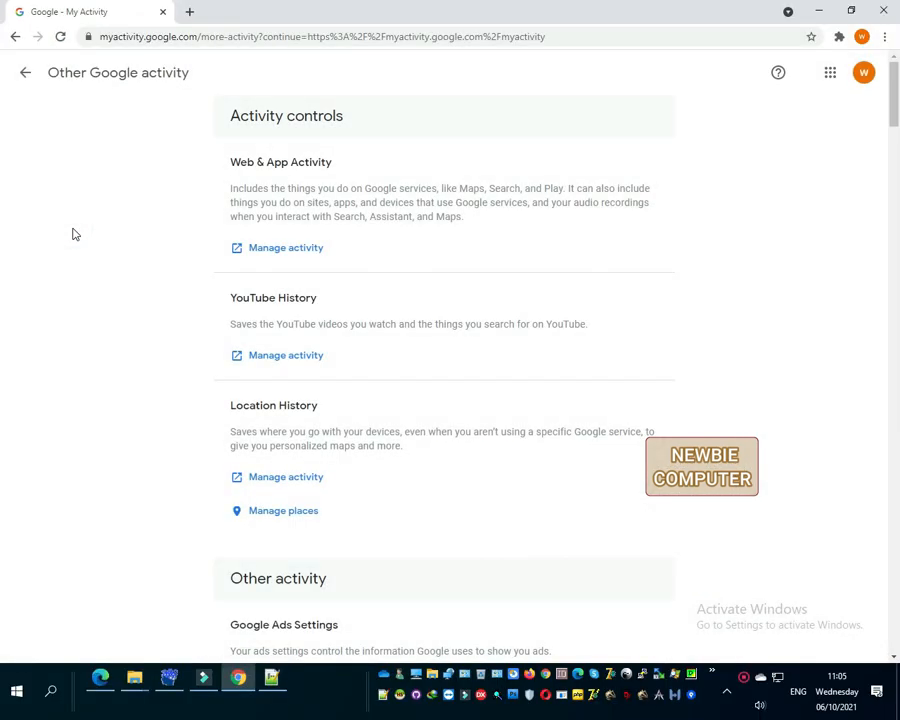
mouse_move(462, 268)
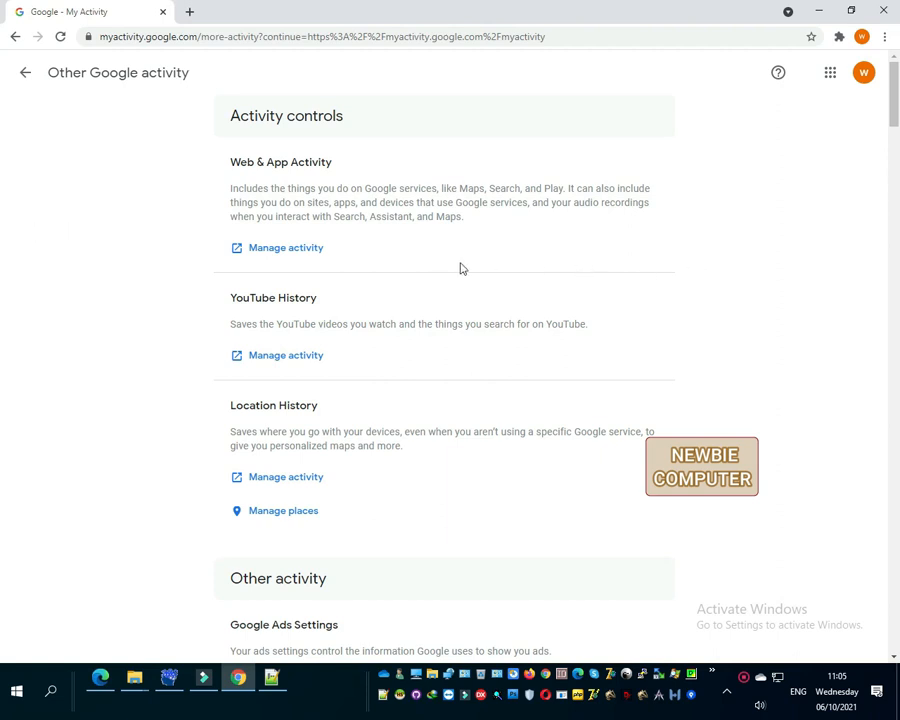
Scroll to 'Comments on YouTube' and view the Your YouTube Comments list.
scroll(down, 3)
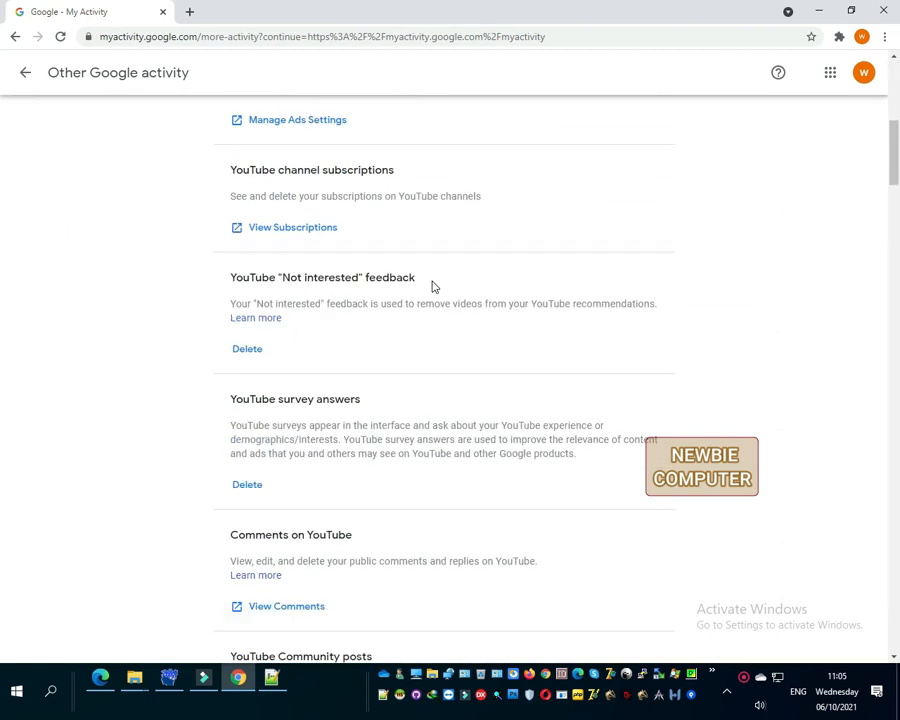
scroll(down, 3)
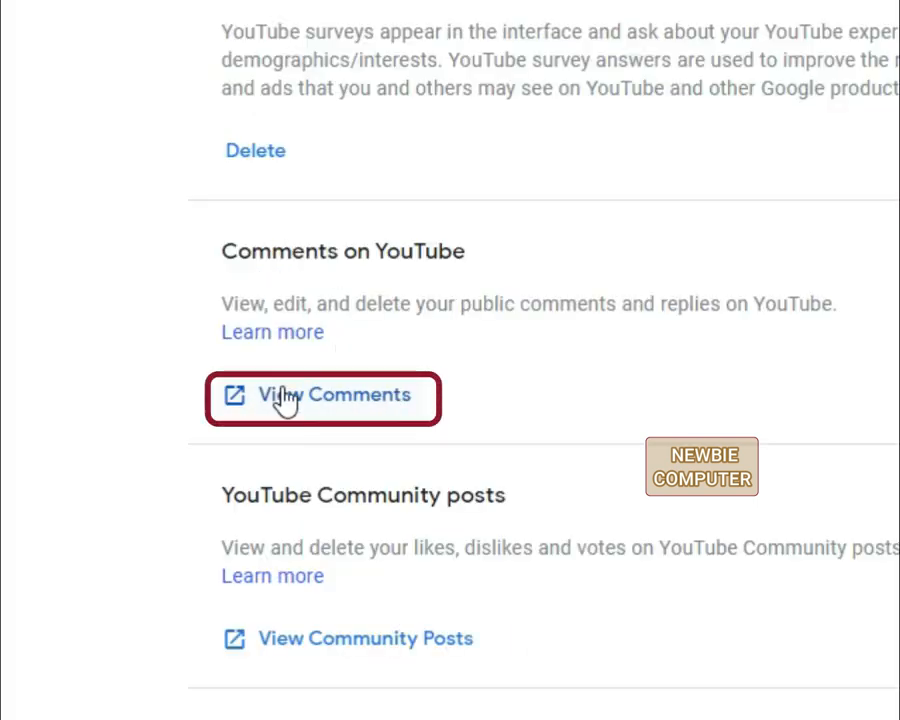
click(322, 394)
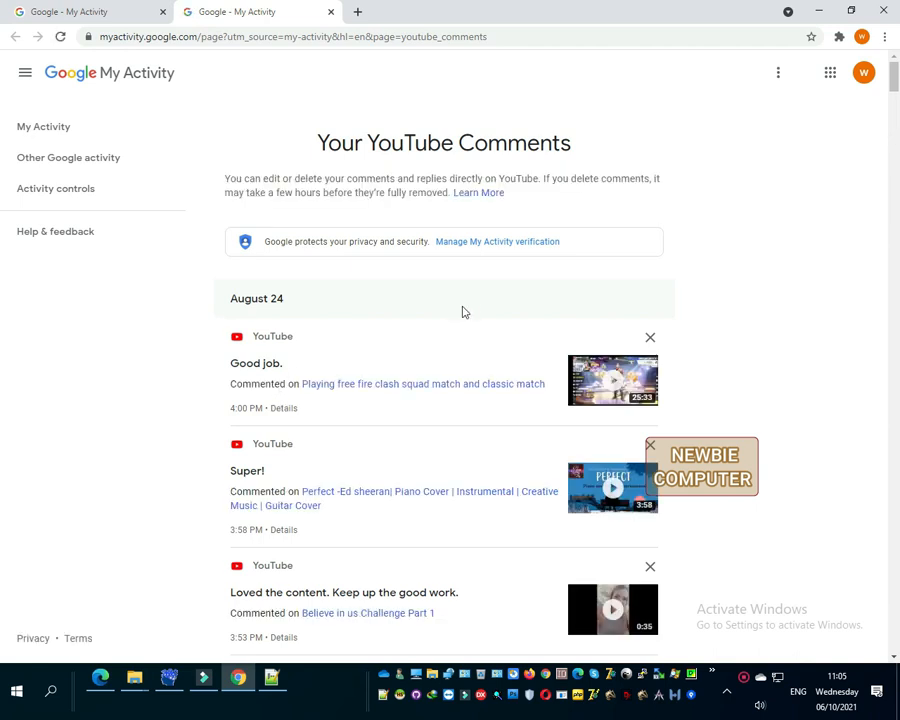
mouse_move(552, 340)
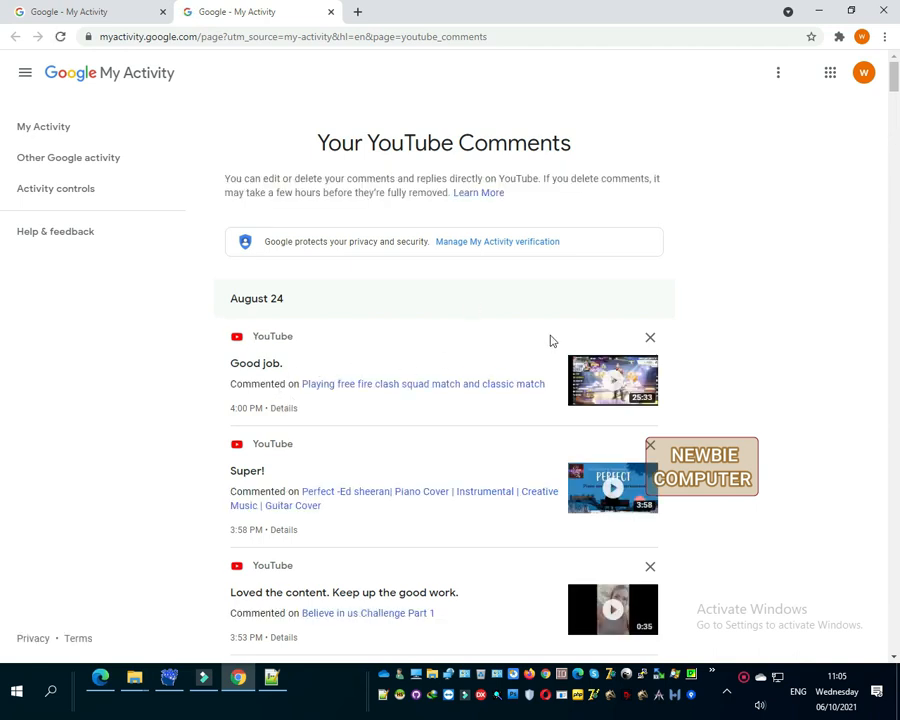
Delete the August 24 comments from 'Good job.' through 'works! I thankyou so much!'.
click(650, 336)
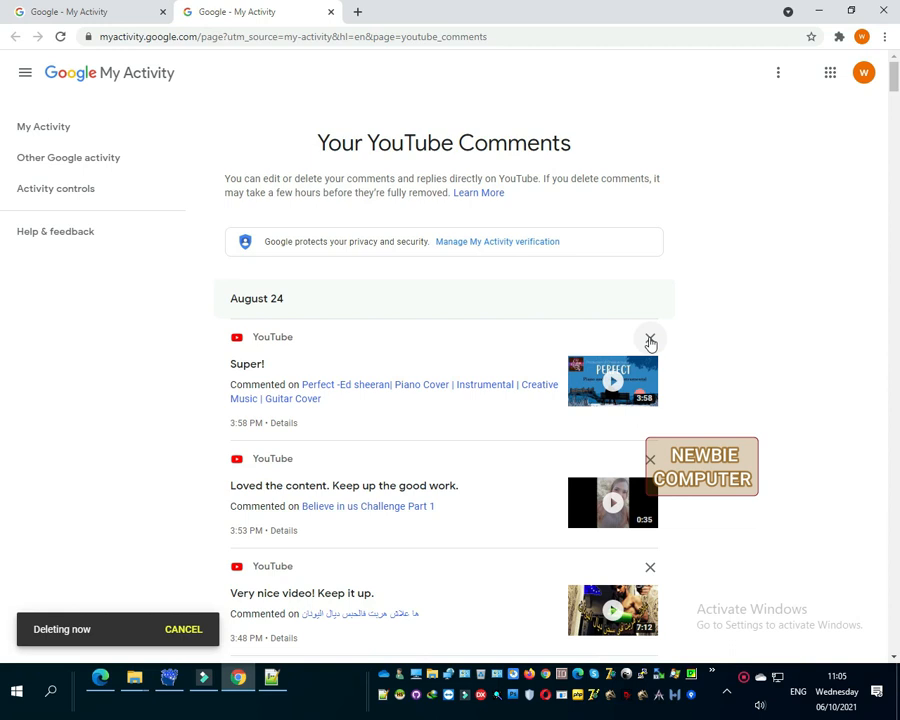
click(650, 340)
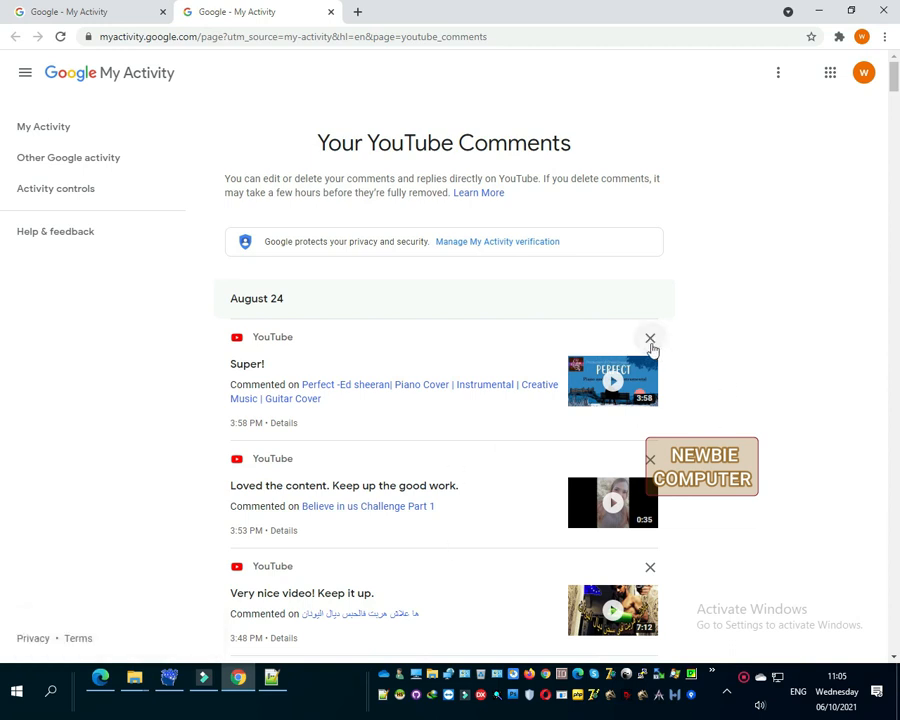
click(650, 338)
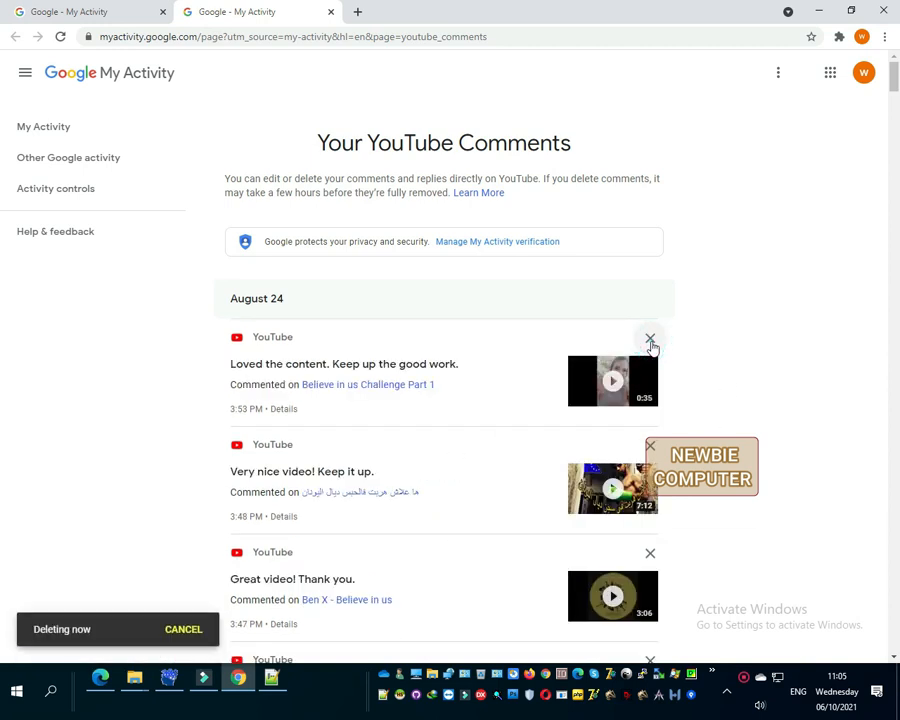
click(650, 336)
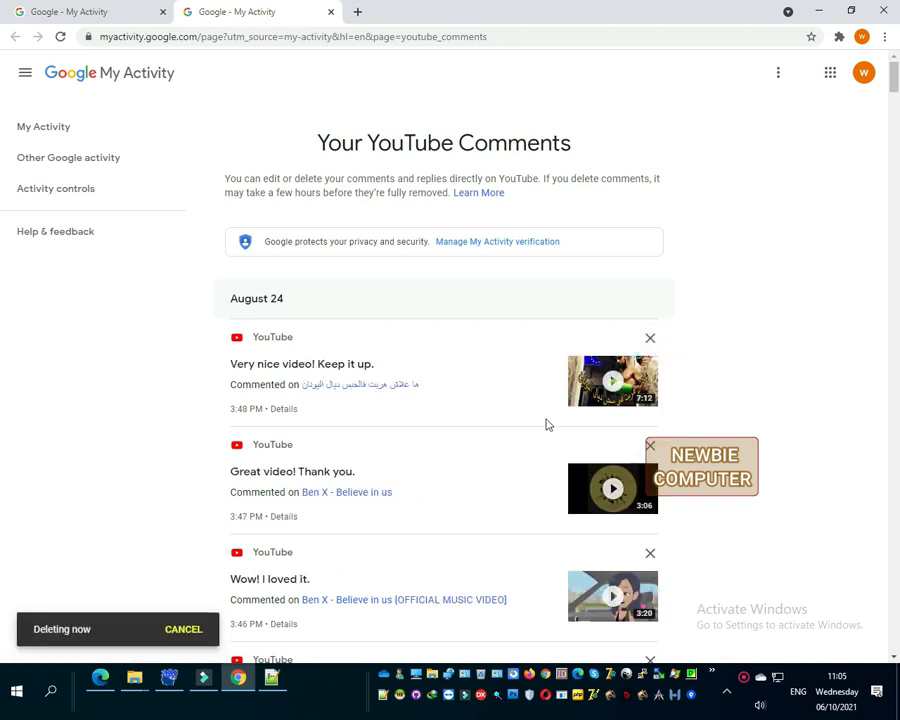
click(650, 338)
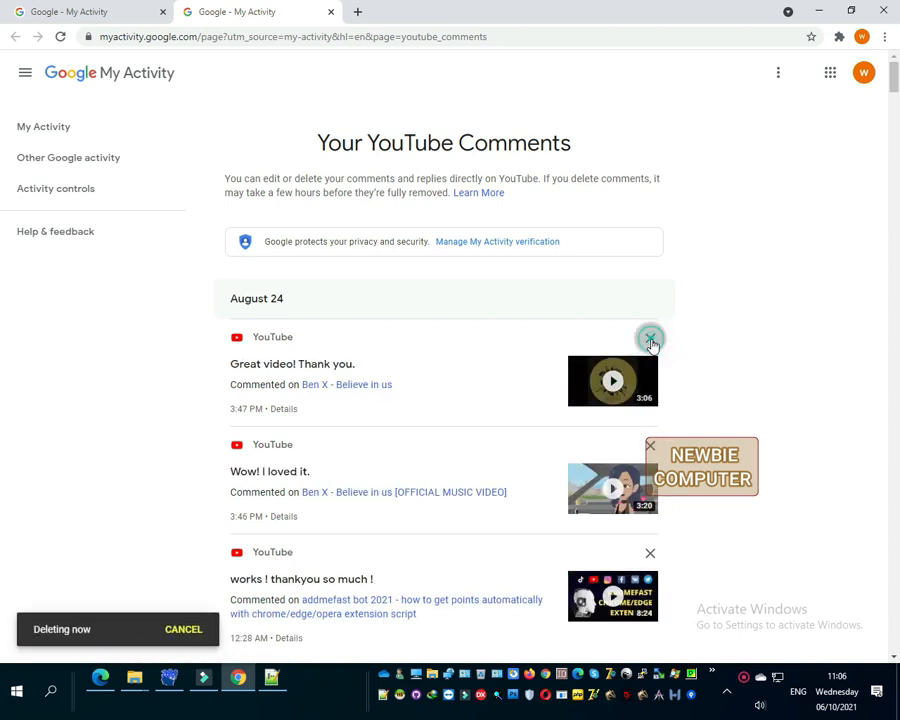
click(650, 336)
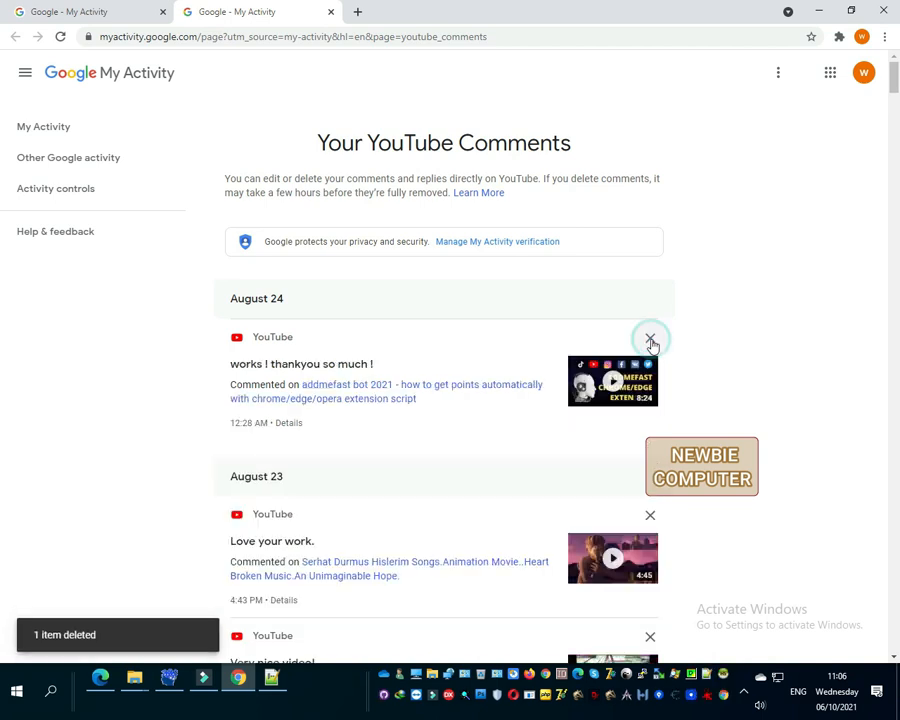
click(650, 338)
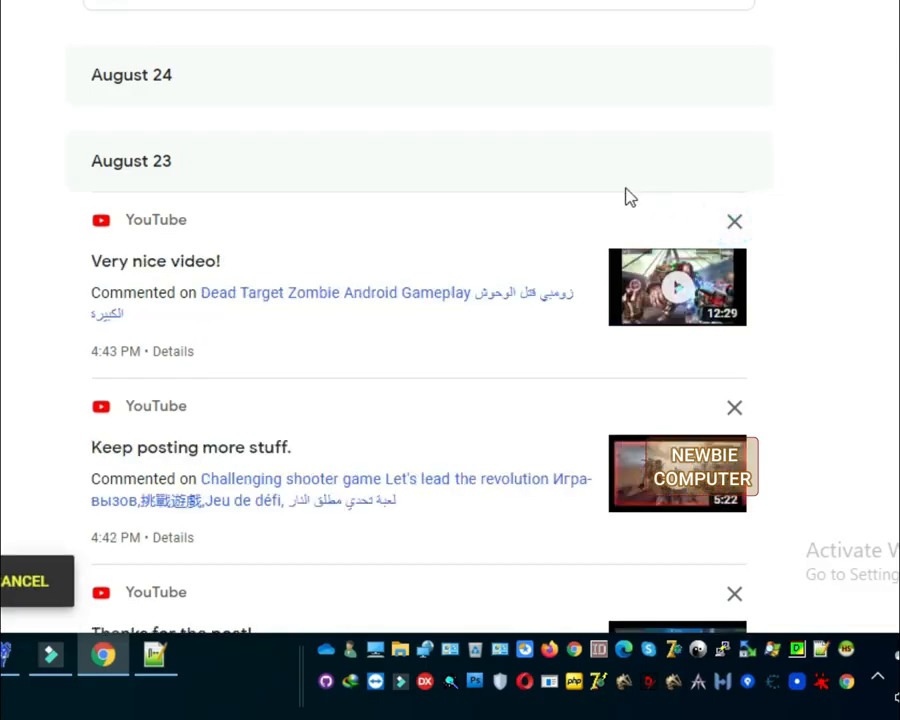
Delete the August 23 comments 'Very nice video!' through 'Really enjoyed this'.
click(734, 220)
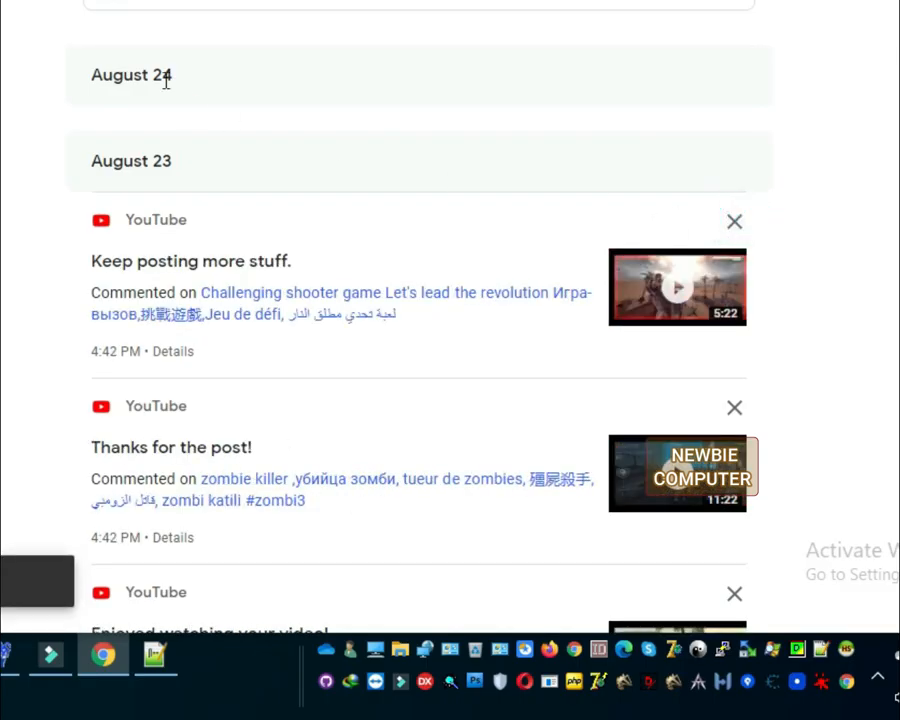
click(734, 220)
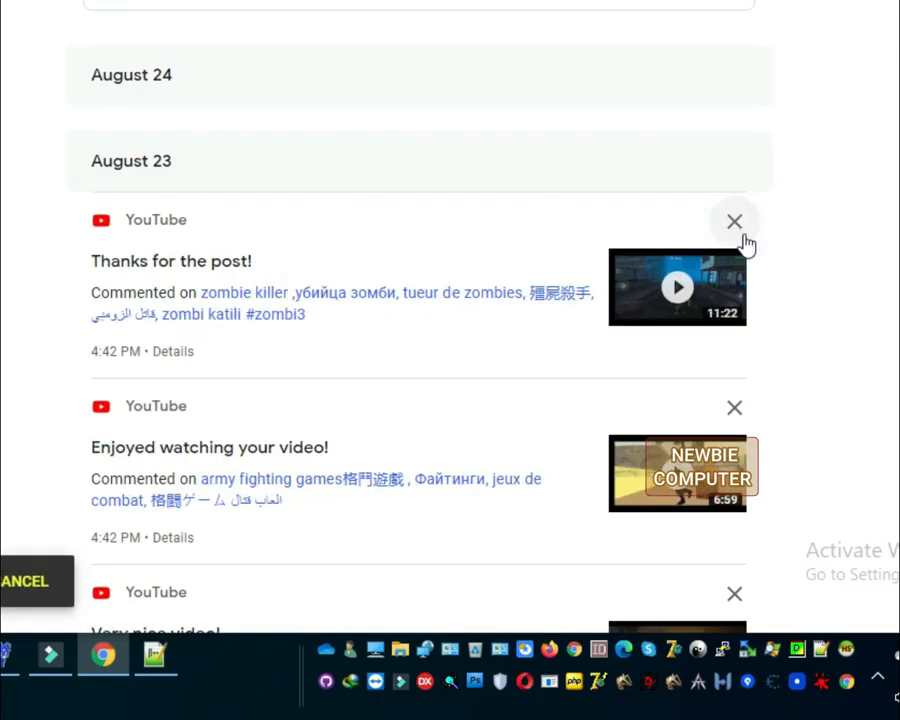
click(734, 220)
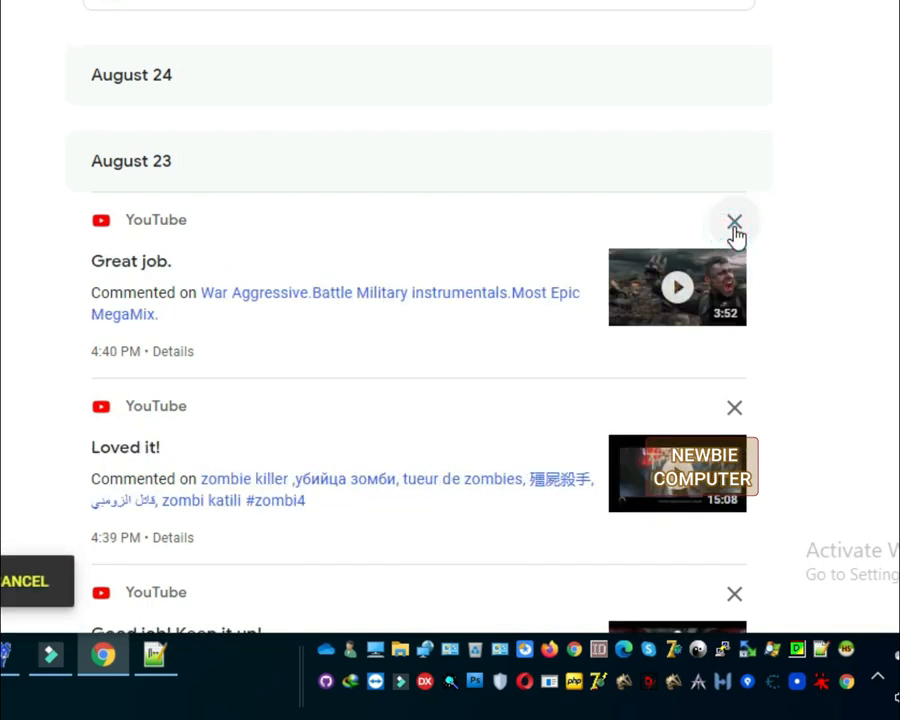
click(734, 220)
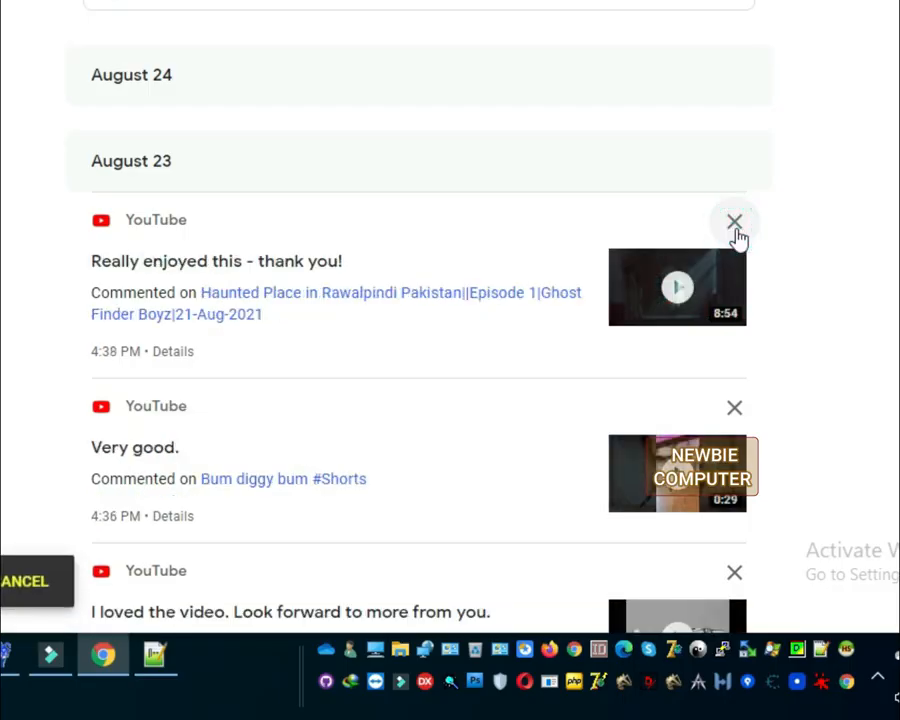
click(734, 220)
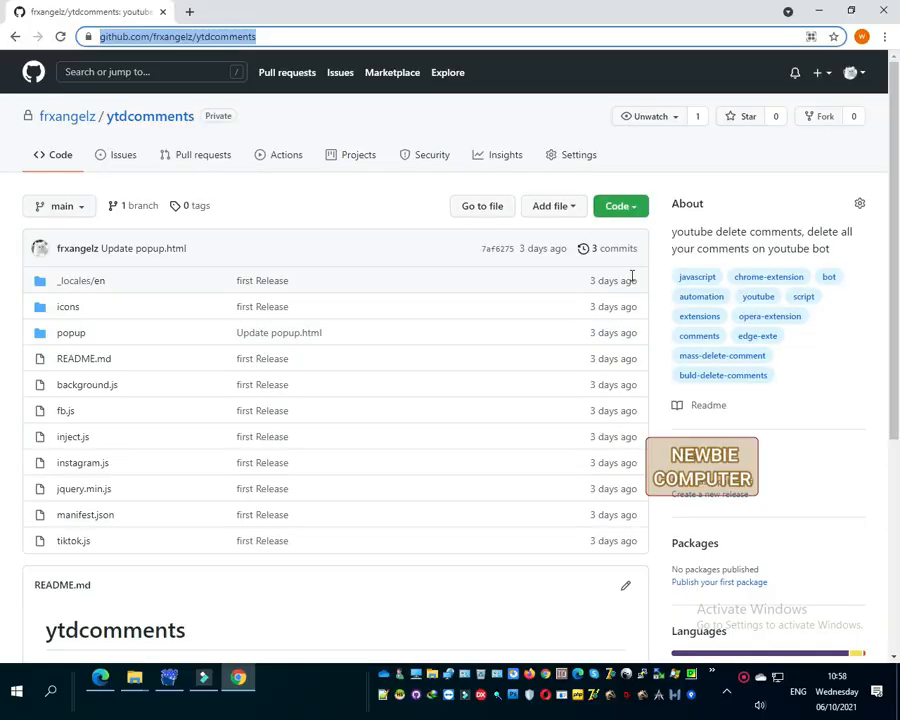
Download the ytdcomments repository as a ZIP via the green Code button.
click(616, 206)
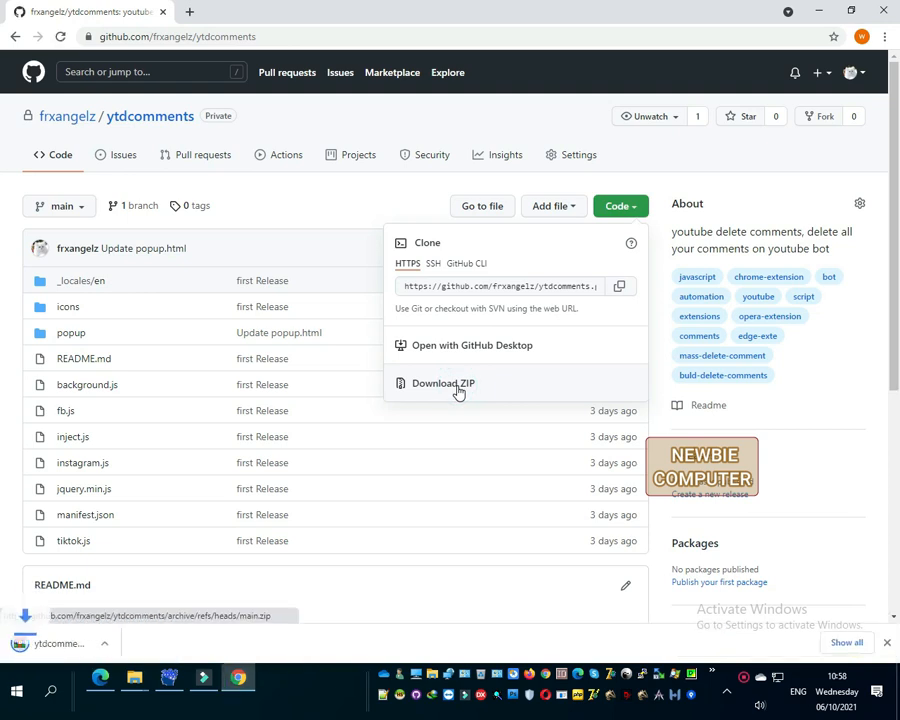
click(442, 384)
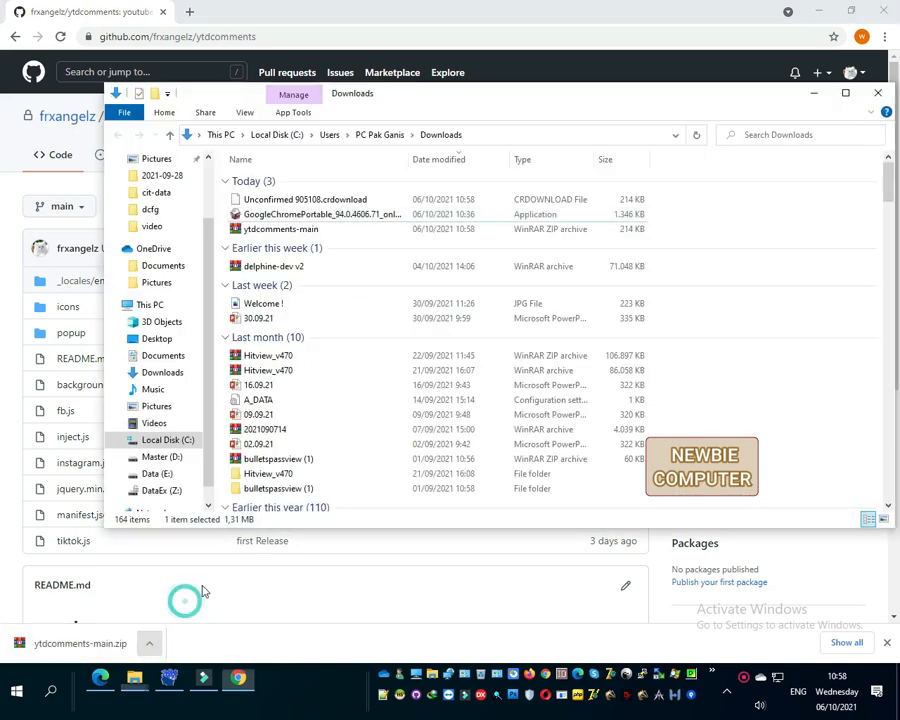
Clear the old contents out of the test folder on the Data (E:) drive.
right_click(280, 228)
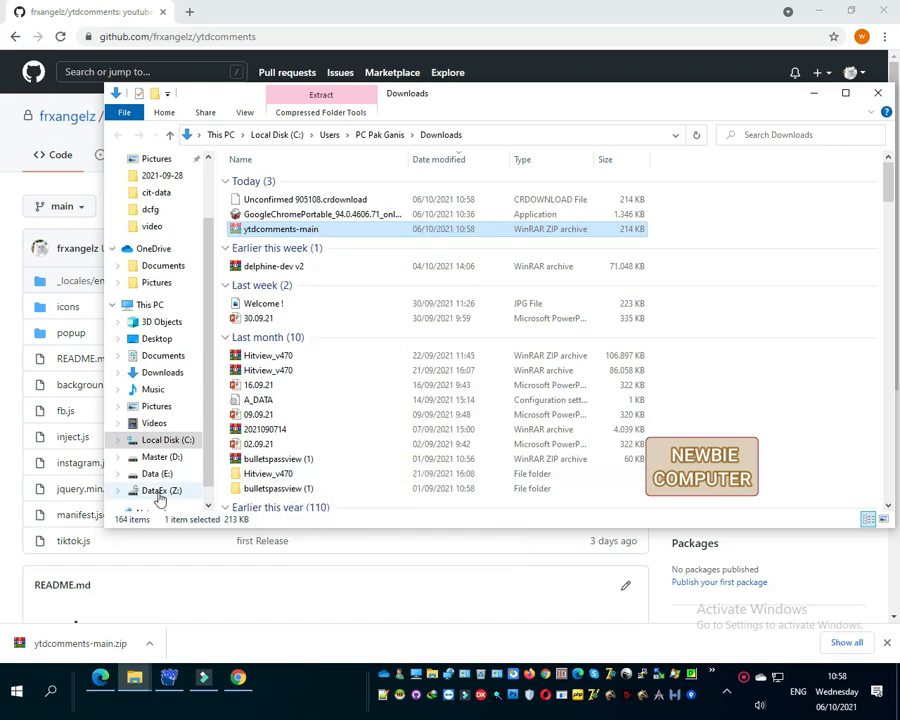
click(156, 472)
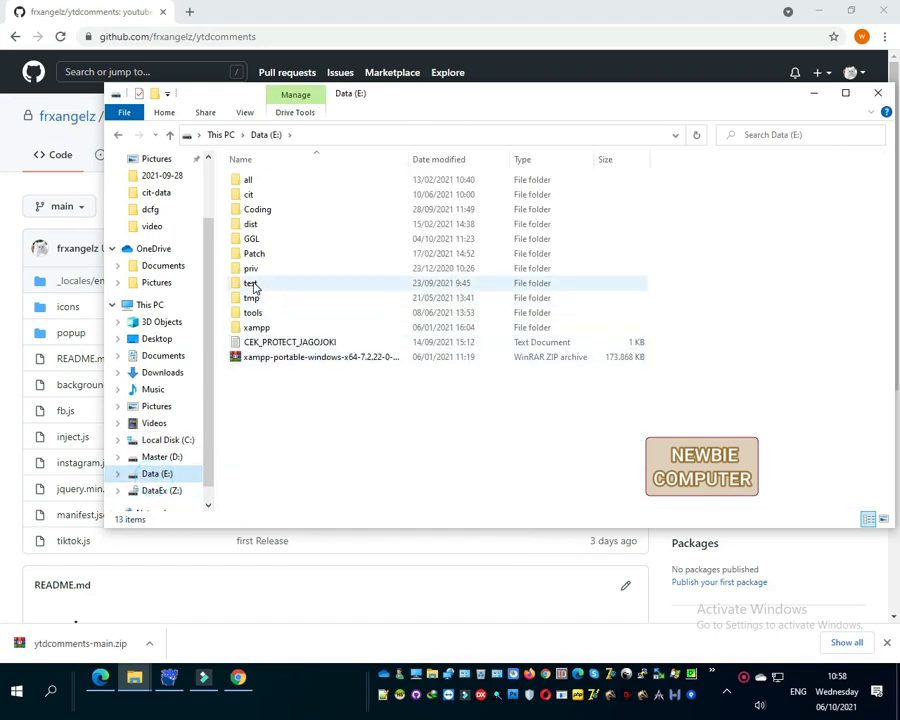
double_click(252, 284)
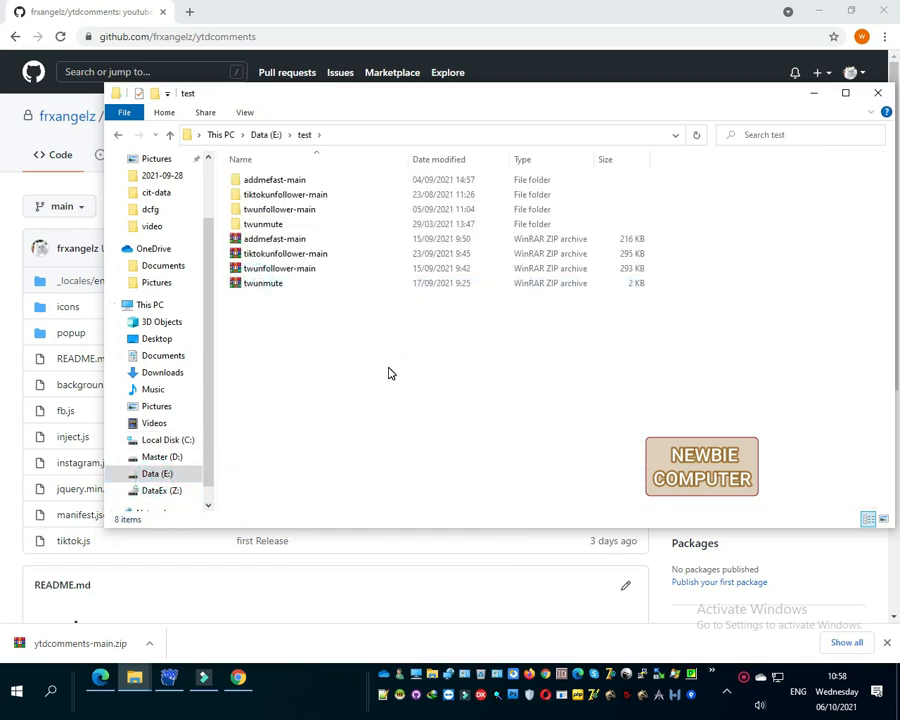
key(ctrl+a)
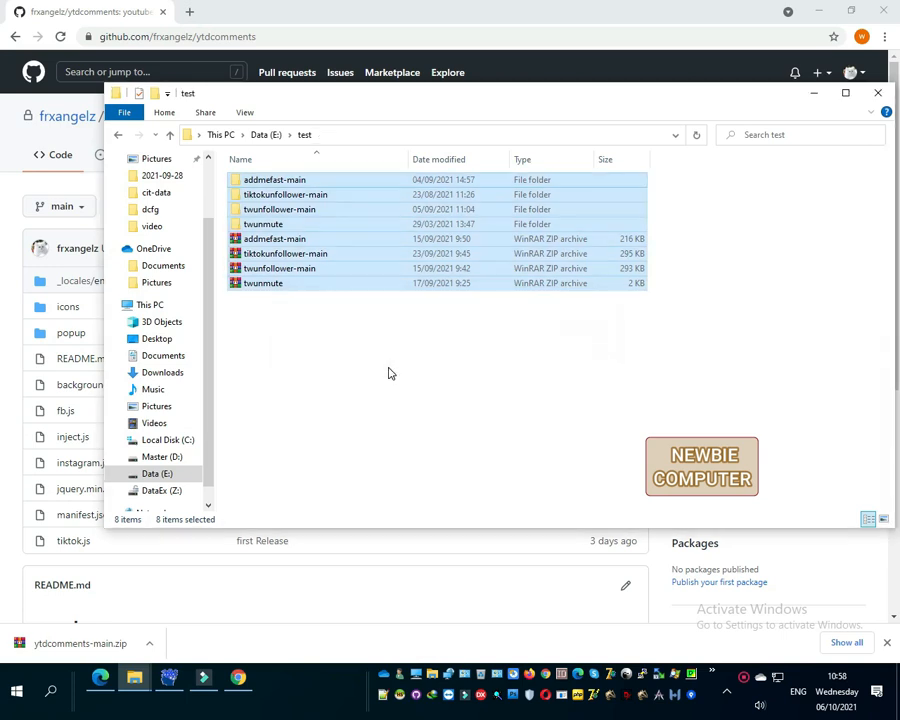
key(Delete)
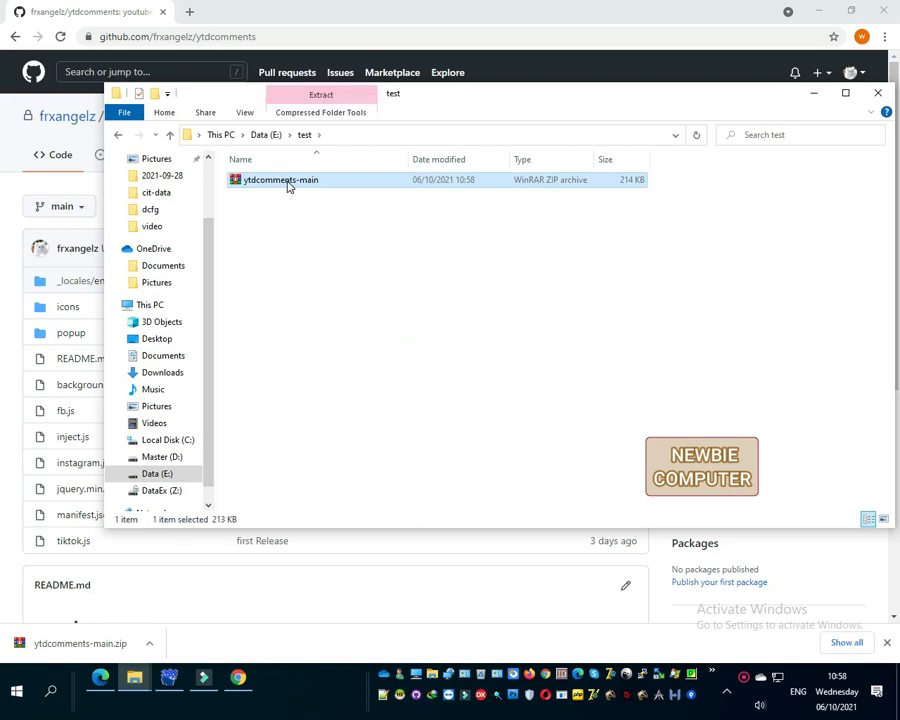
Extract the ytdcomments-main.zip archive here into the test folder.
right_click(280, 180)
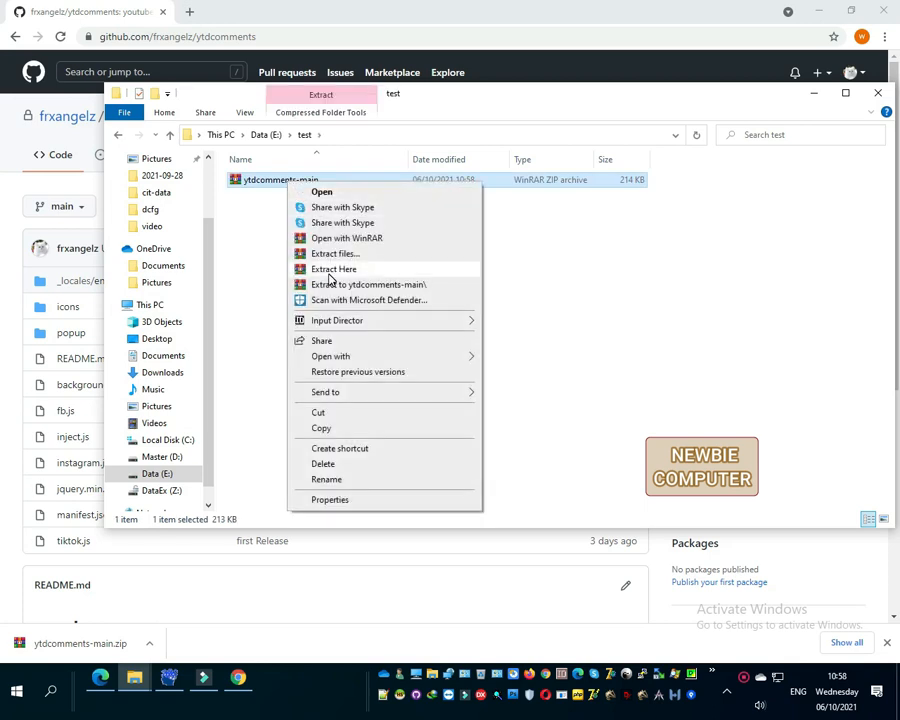
click(334, 268)
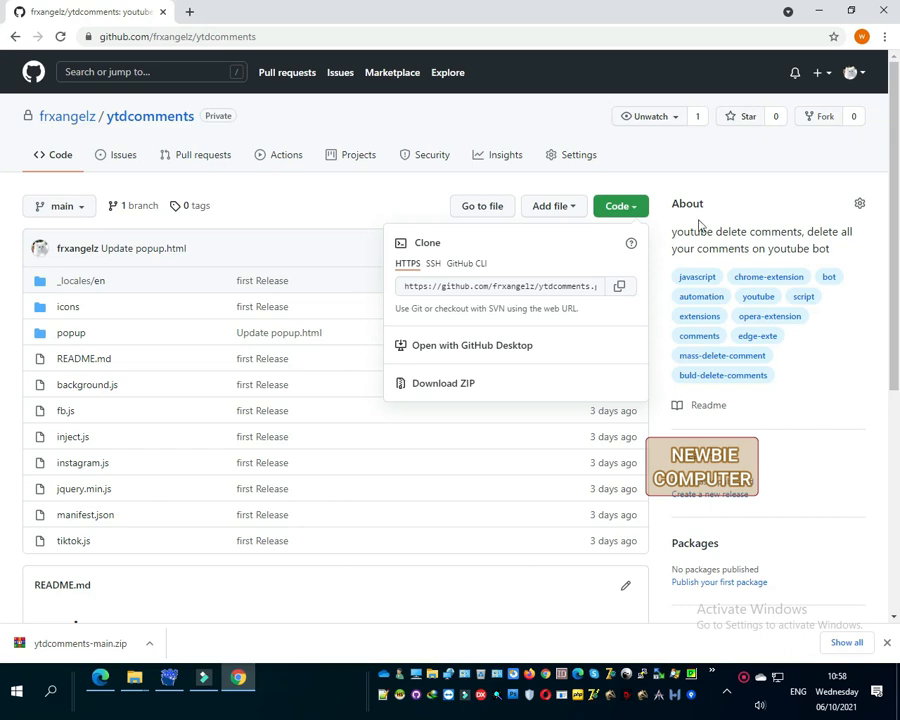
Reach Chrome's Extensions page via Settings and switch Developer mode on.
click(856, 42)
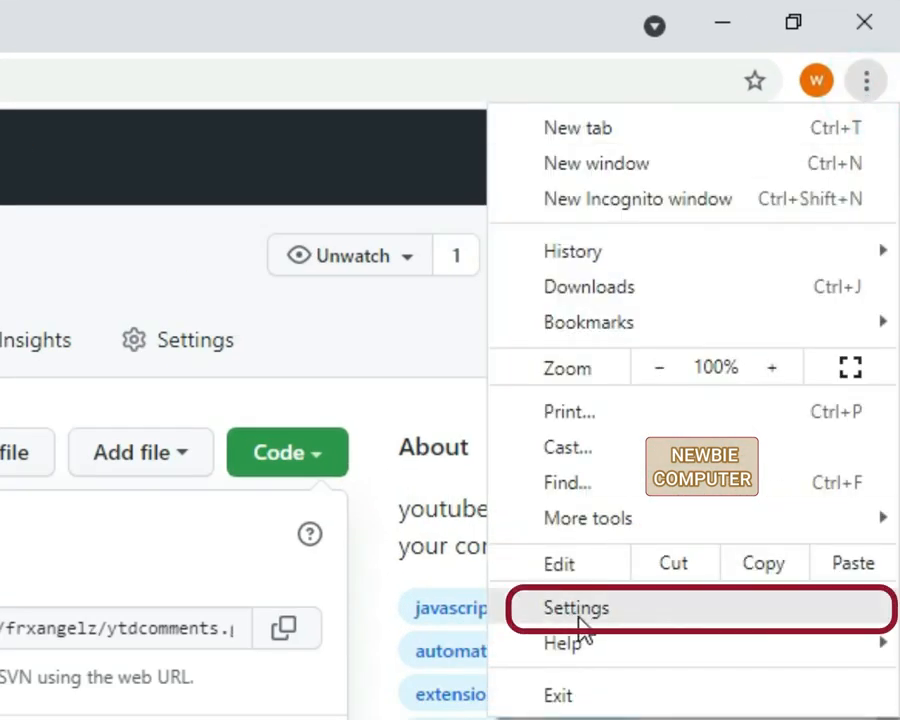
click(576, 608)
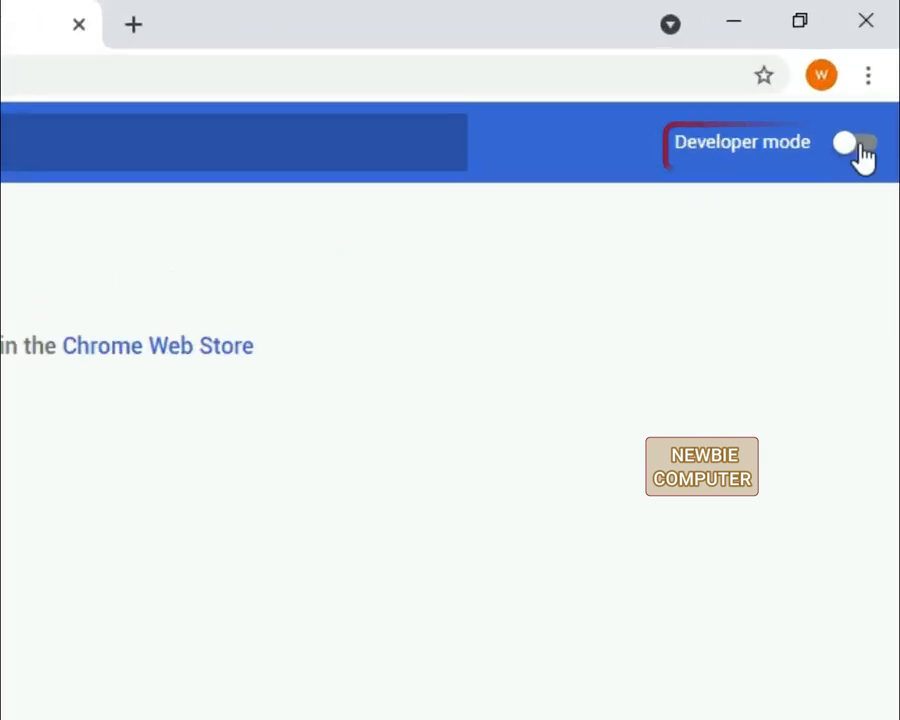
click(852, 144)
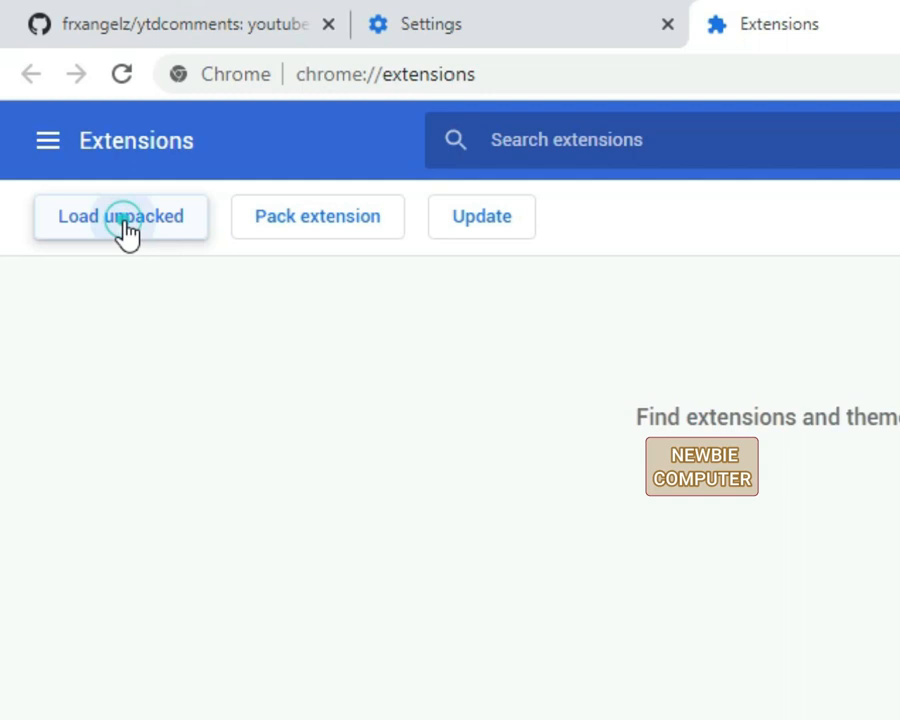
Load the unpacked ytdcomments-main folder from Data (E:) > test as an extension.
click(120, 216)
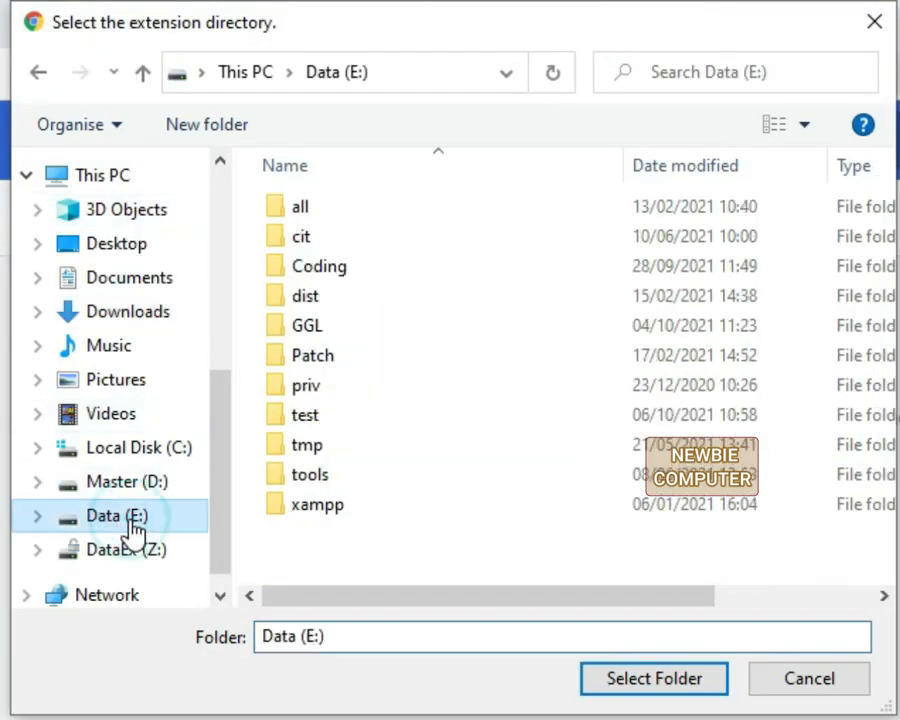
double_click(304, 414)
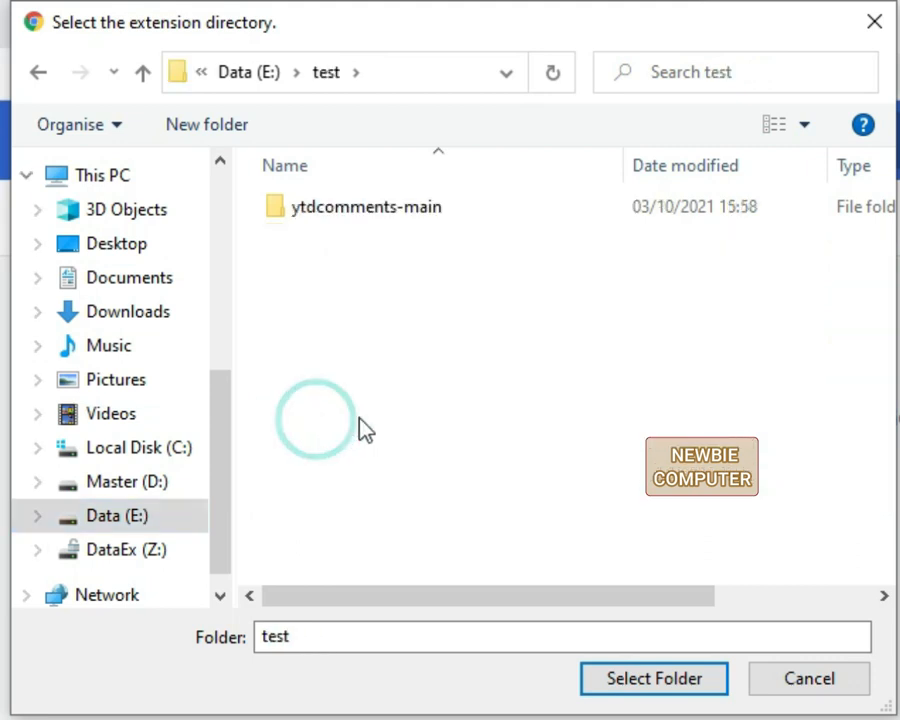
click(366, 206)
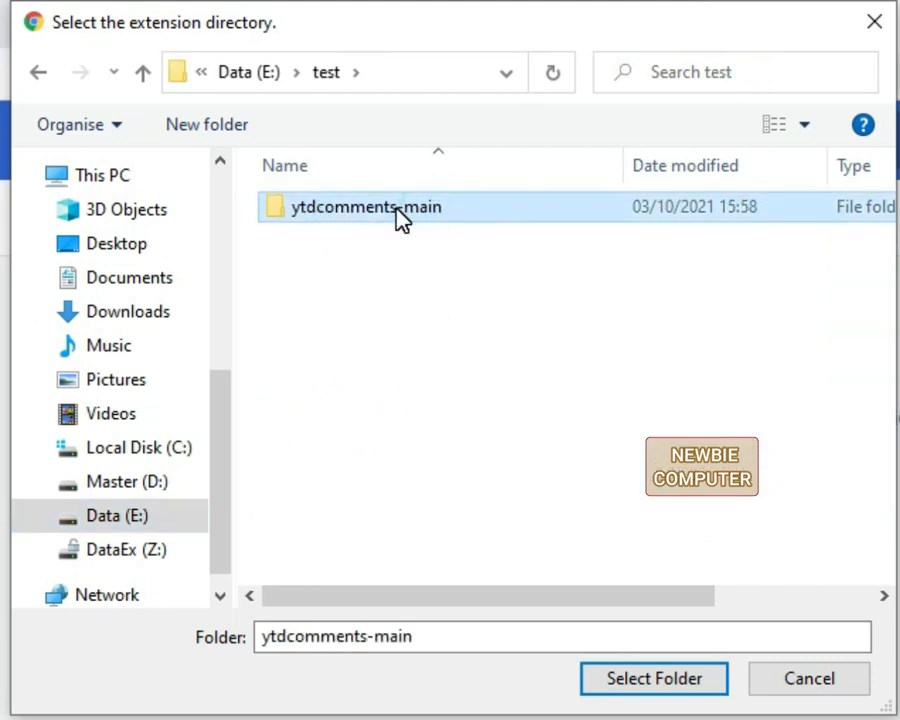
click(652, 678)
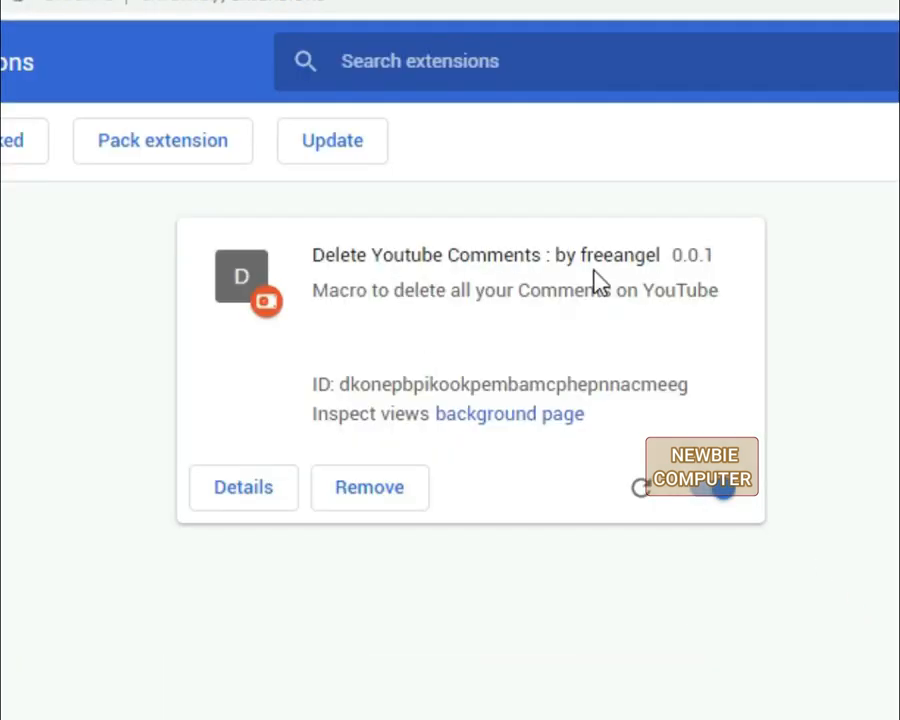
mouse_move(720, 500)
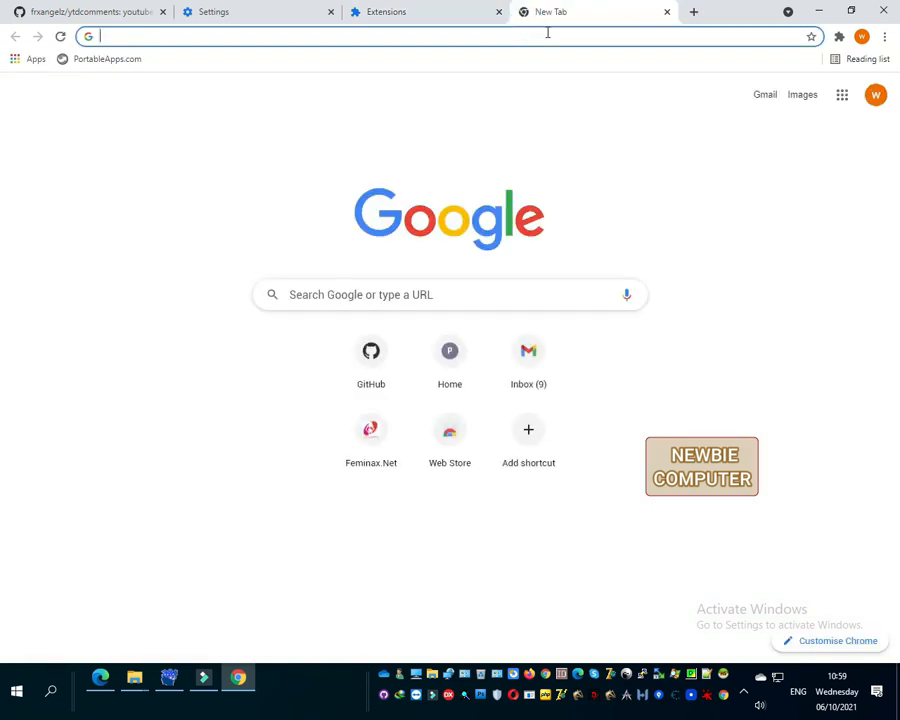
Search 'my activity google' and open the Welcome to My Activity result.
text(my)
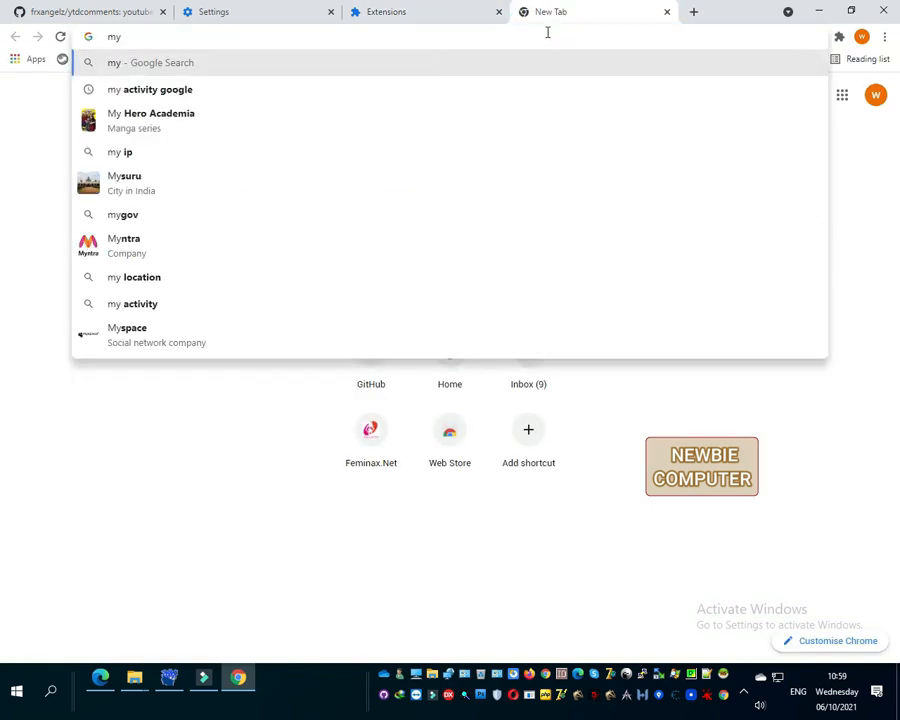
click(156, 88)
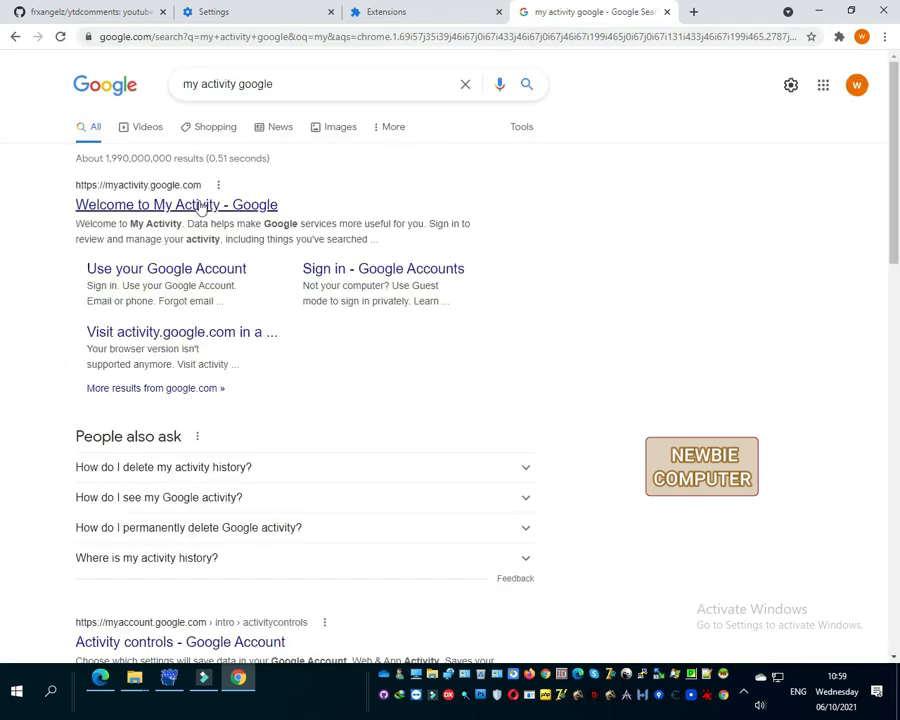
click(176, 204)
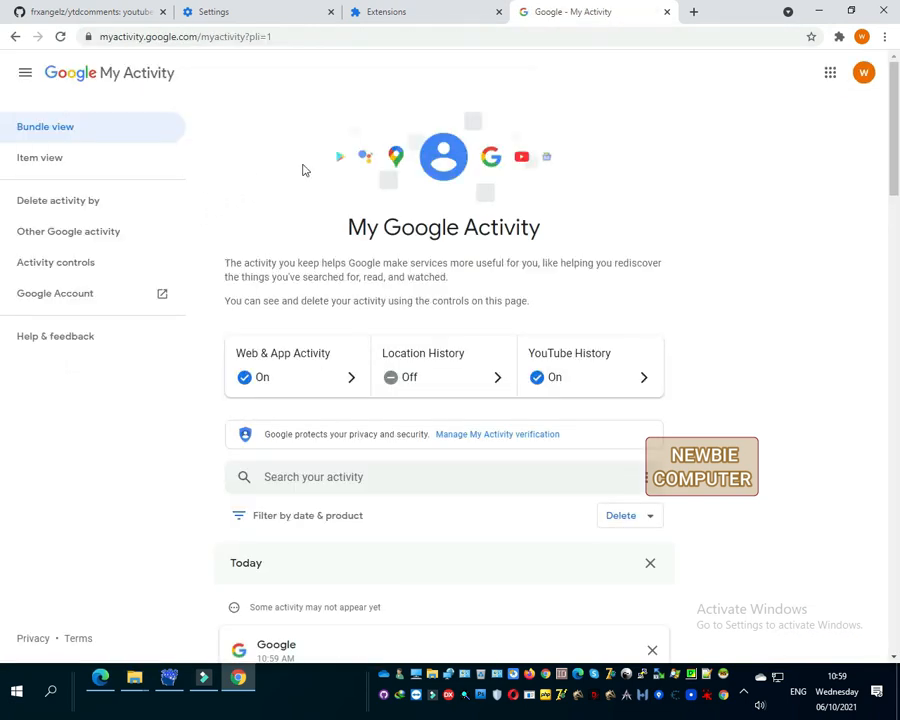
click(840, 36)
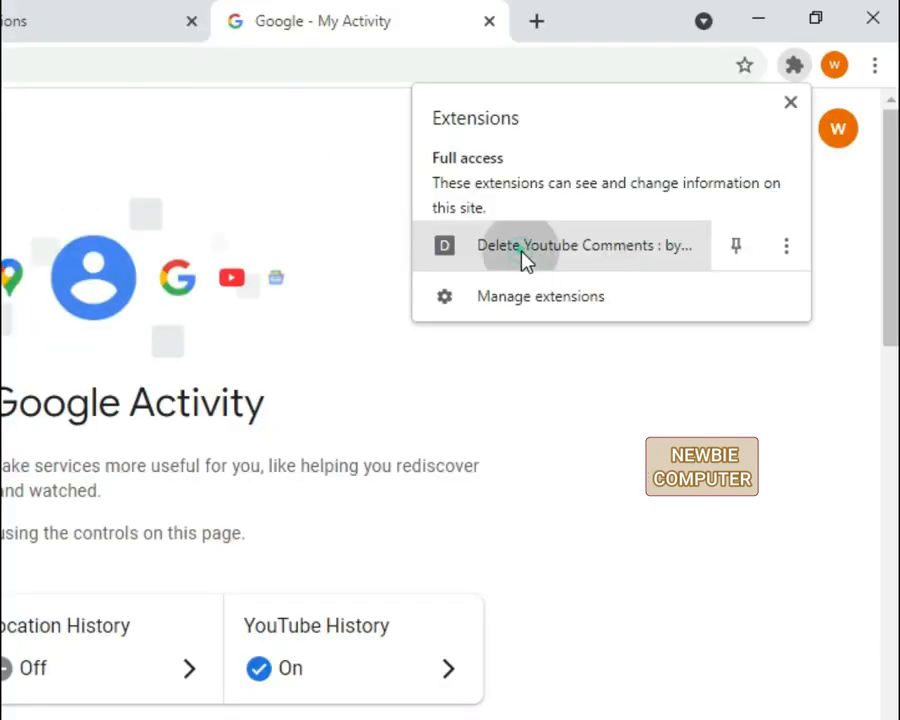
Start the Delete Youtube Comments extension's automatic deletion from its popup.
click(588, 246)
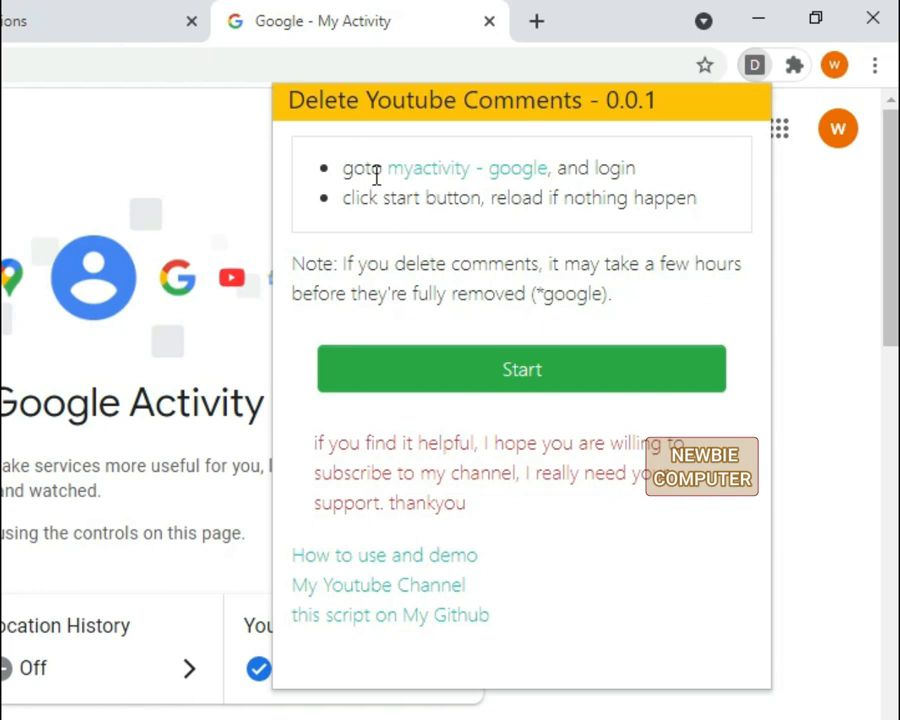
mouse_move(500, 288)
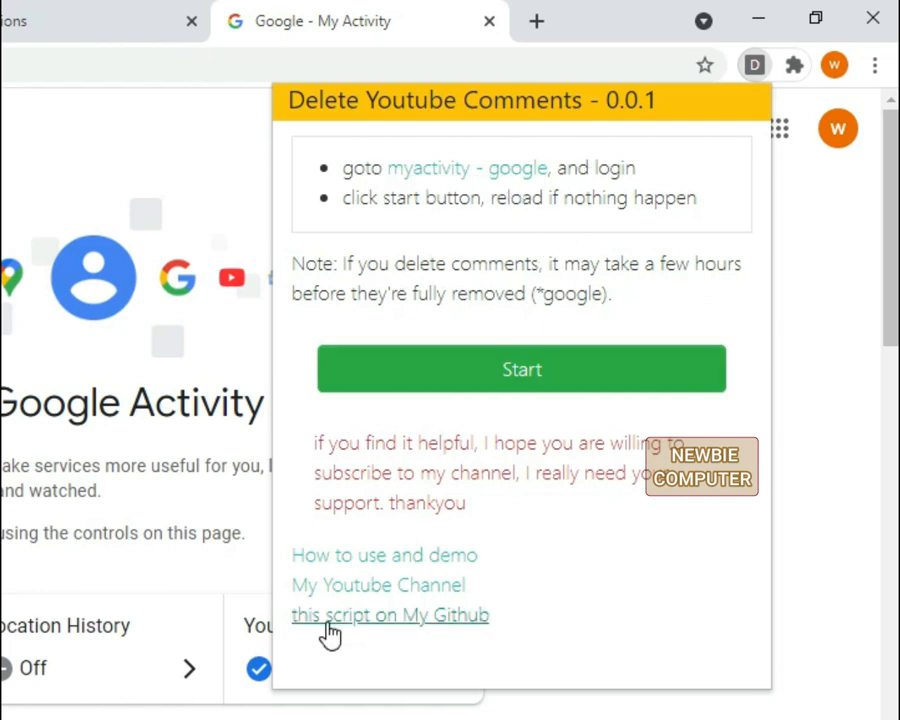
click(520, 368)
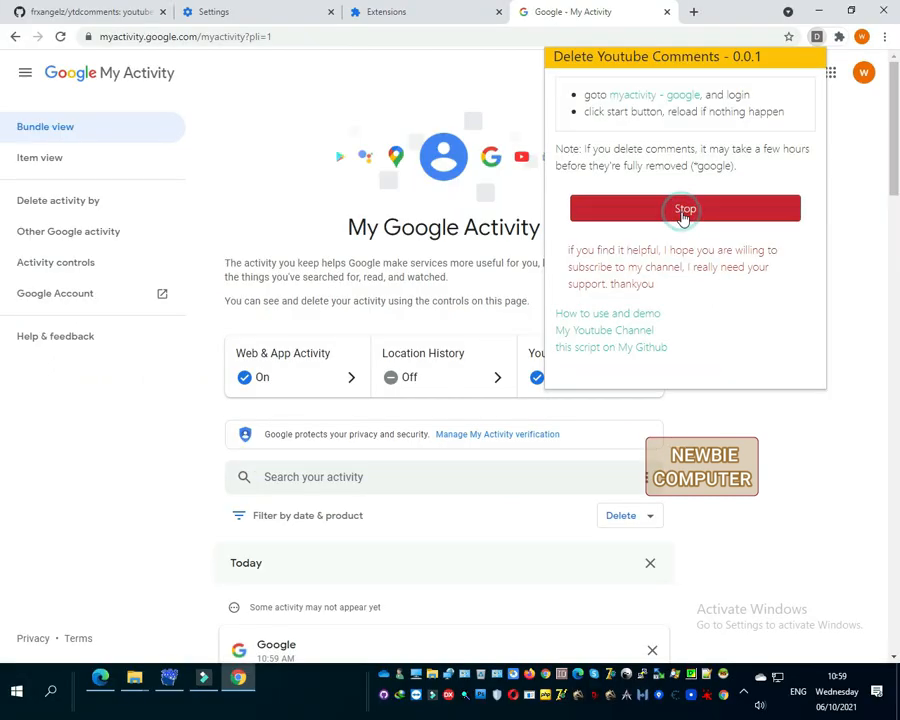
click(684, 208)
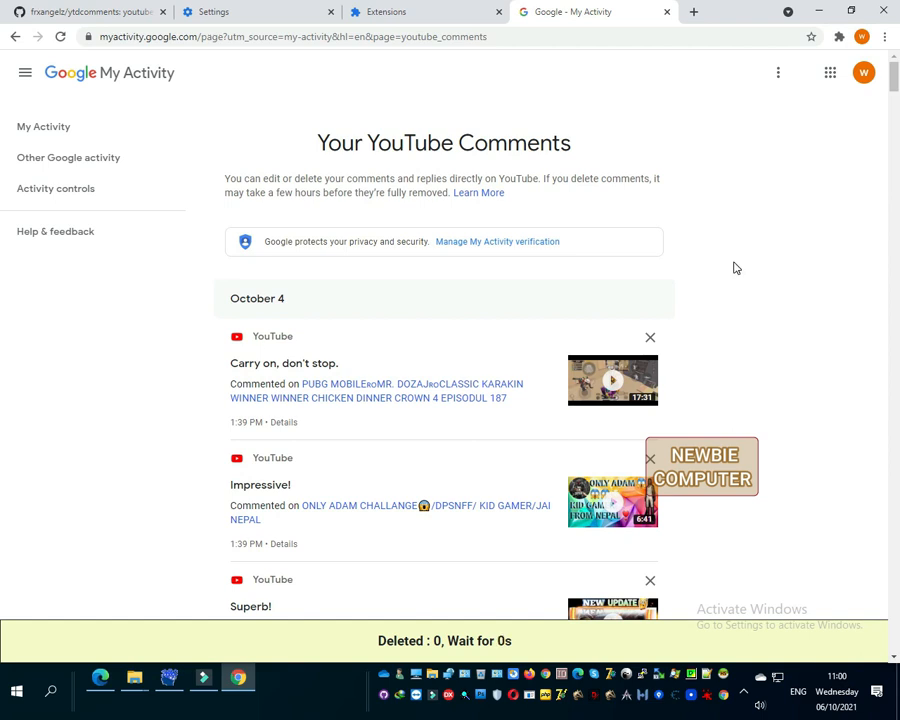
Wait on Your YouTube Comments while the extension's counter climbs to 12 deleted.
click(650, 336)
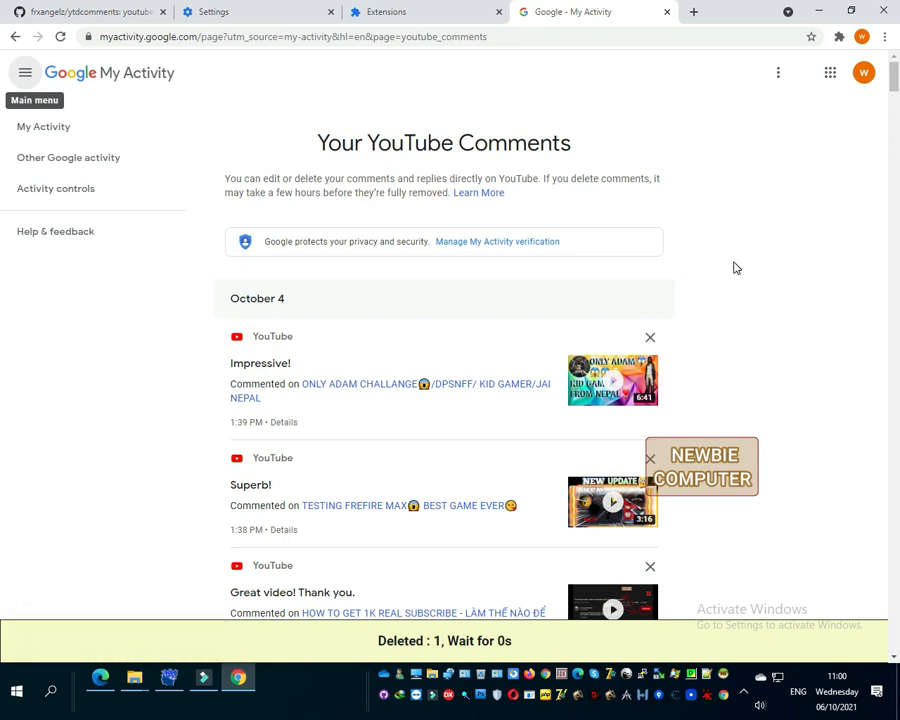
click(650, 336)
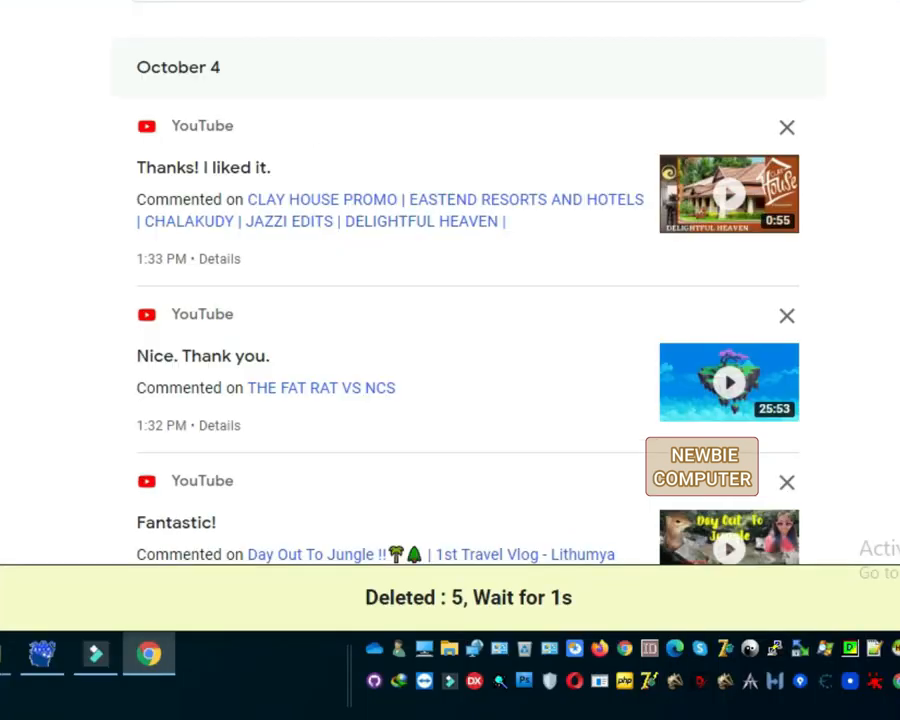
click(788, 128)
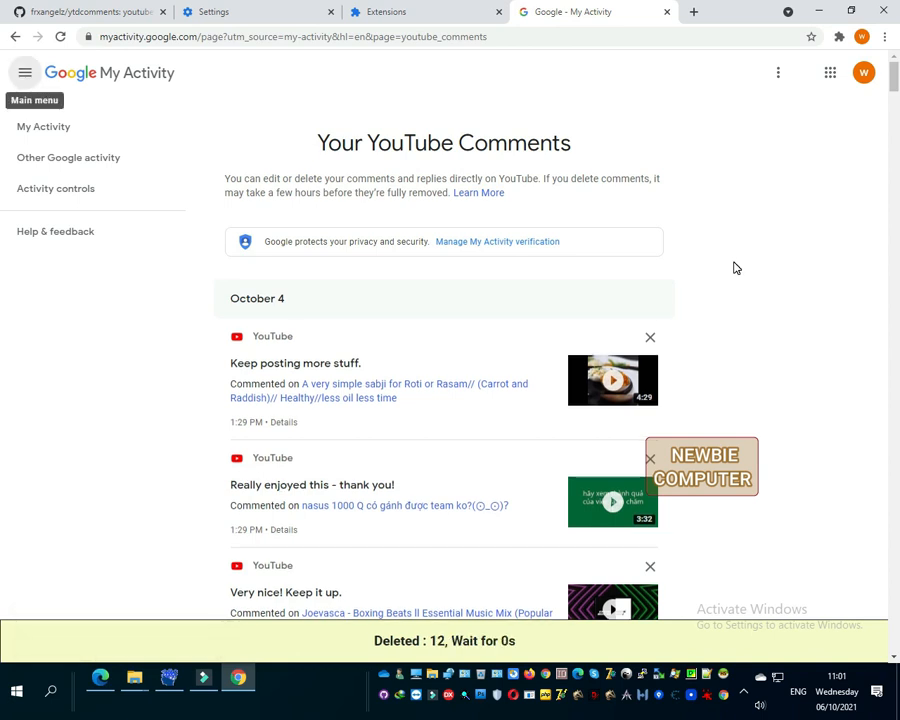
Stop the extension's deletion at 21 comments and switch to inject.js in Notepad++.
click(840, 36)
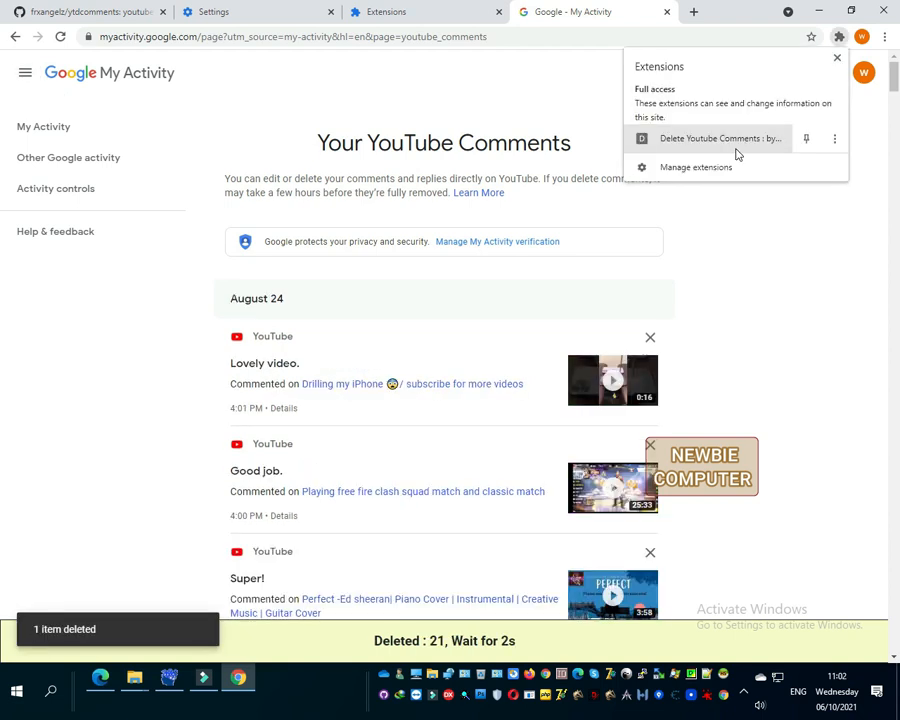
click(718, 138)
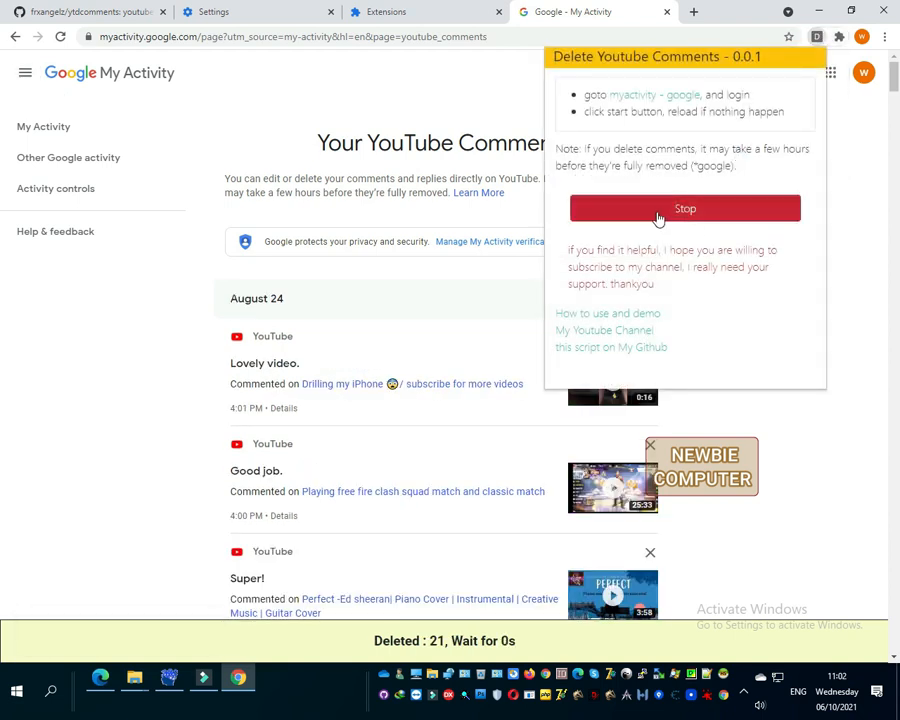
click(684, 208)
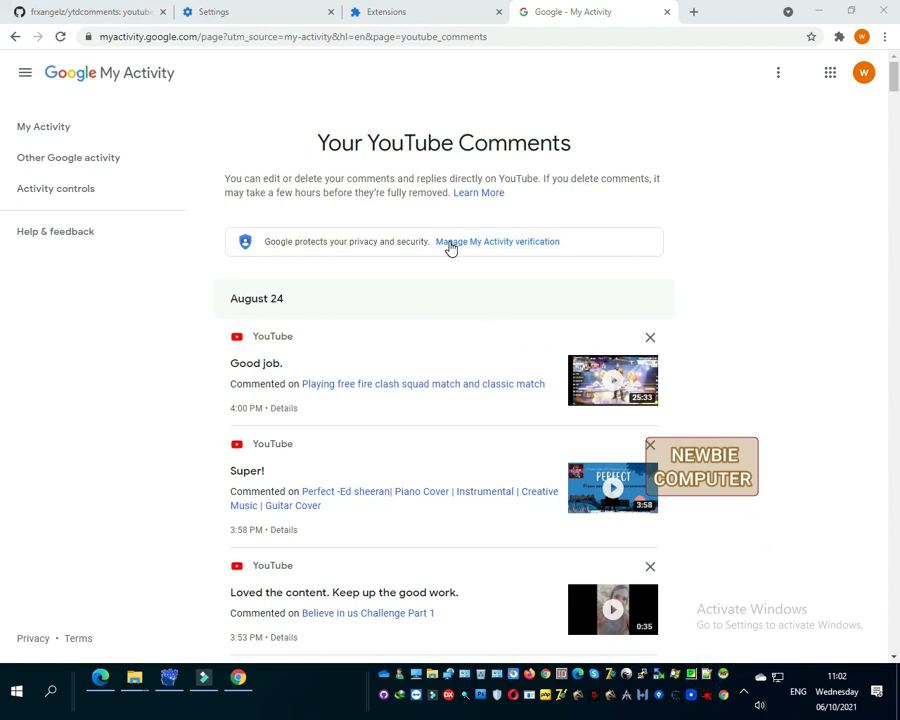
click(272, 678)
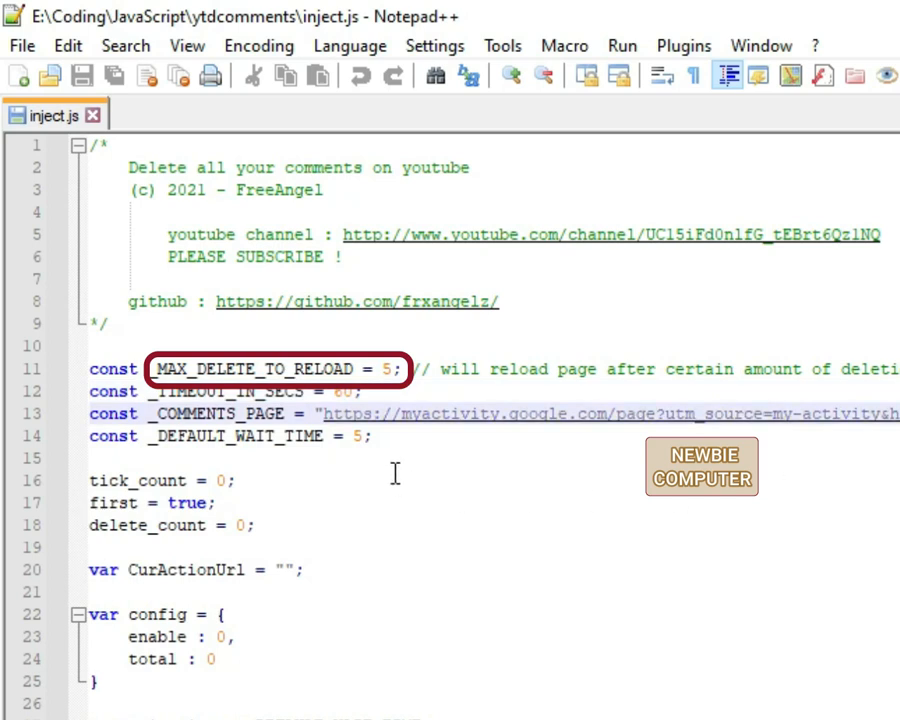
Change _MAX_DELETE_TO_RELOAD on line 11 of inject.js from 5 to 20.
click(372, 436)
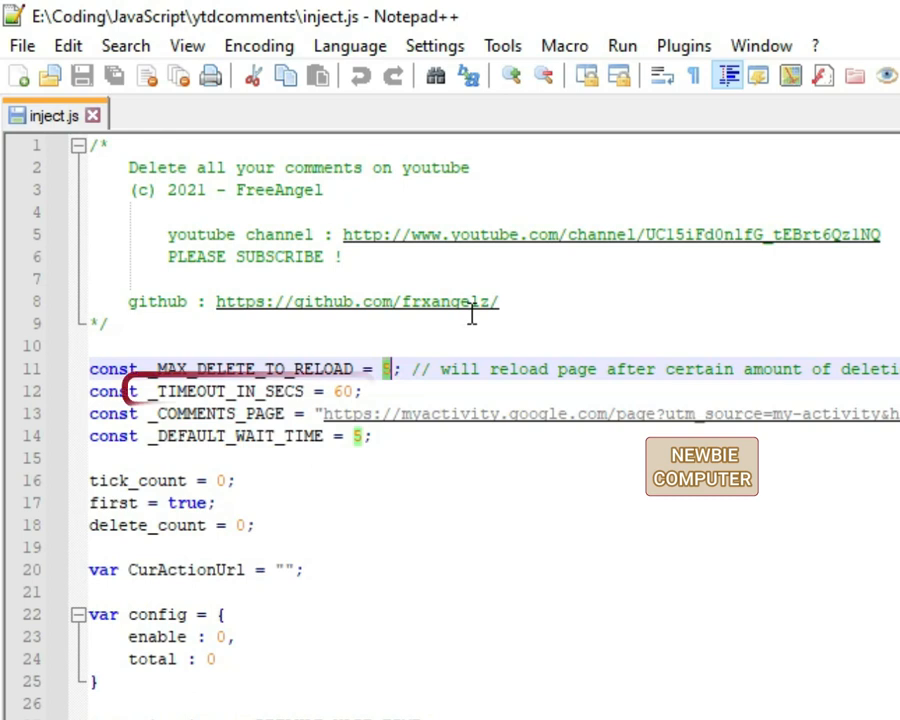
text(20)
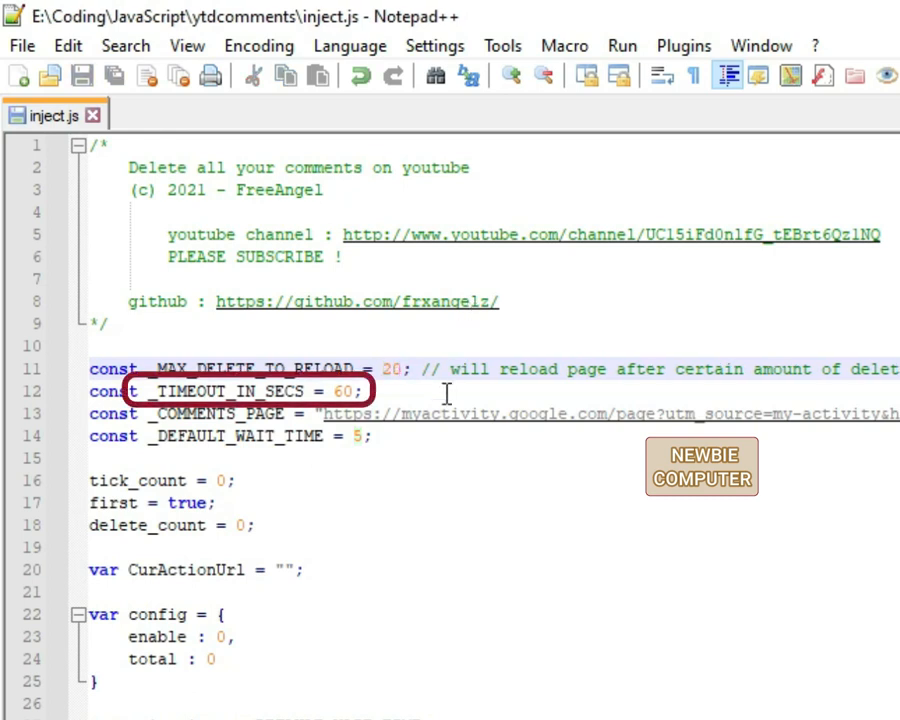
click(360, 436)
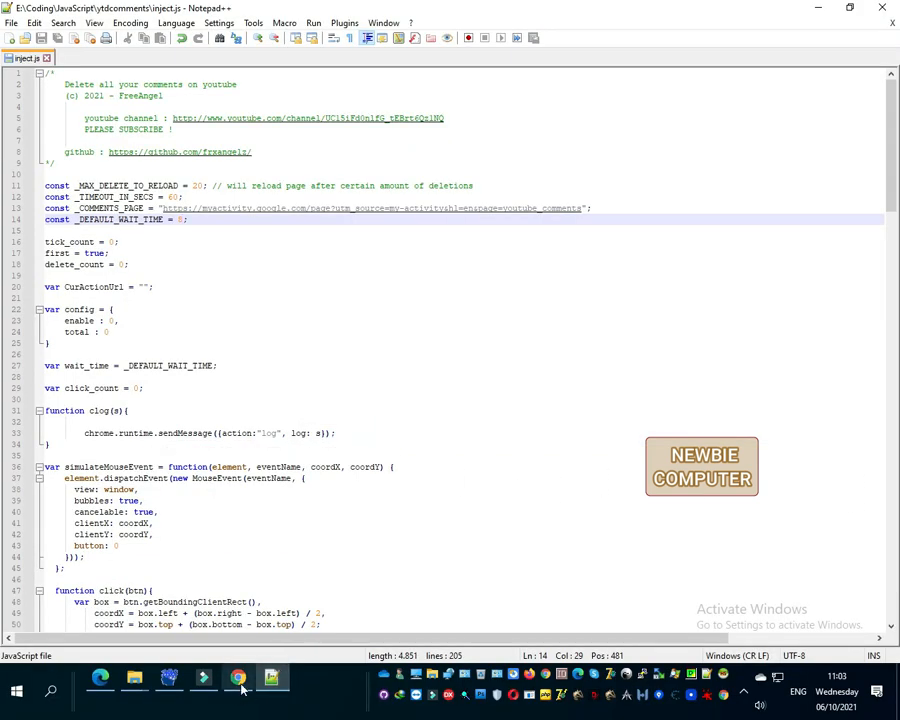
Reload the Delete Youtube Comments extension card so the edited script applies.
click(238, 680)
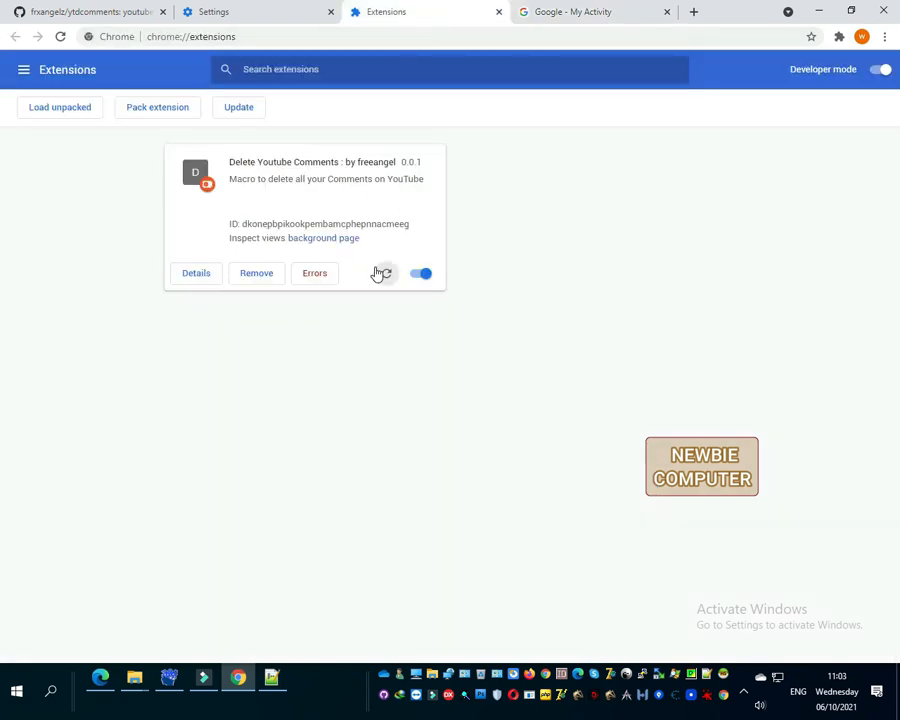
click(386, 272)
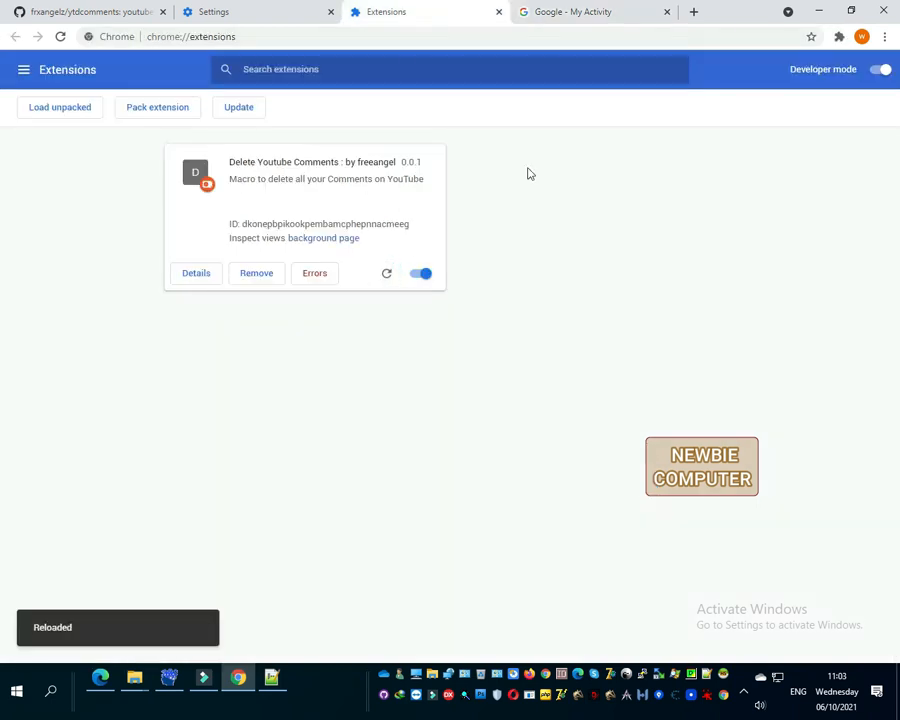